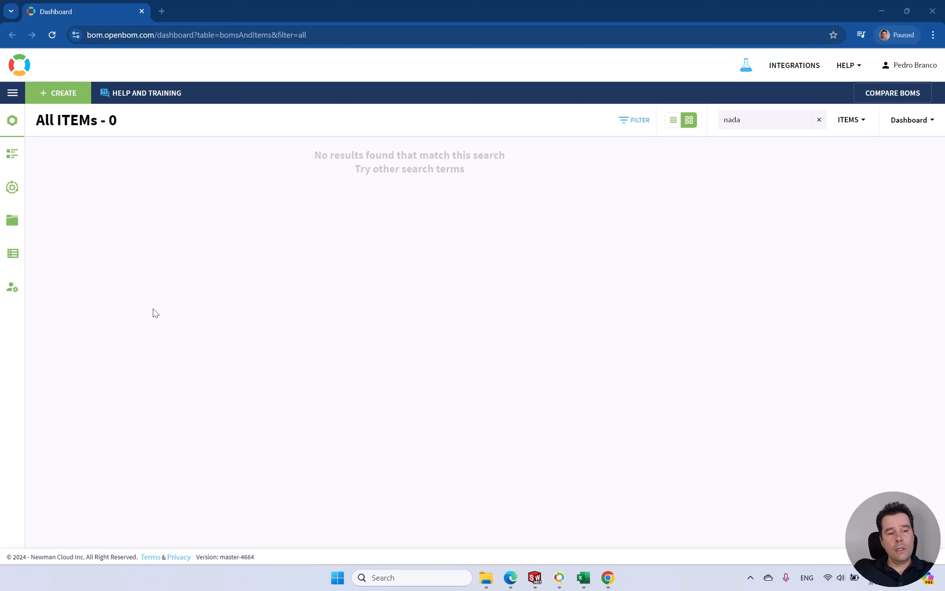
mouse_move(119, 276)
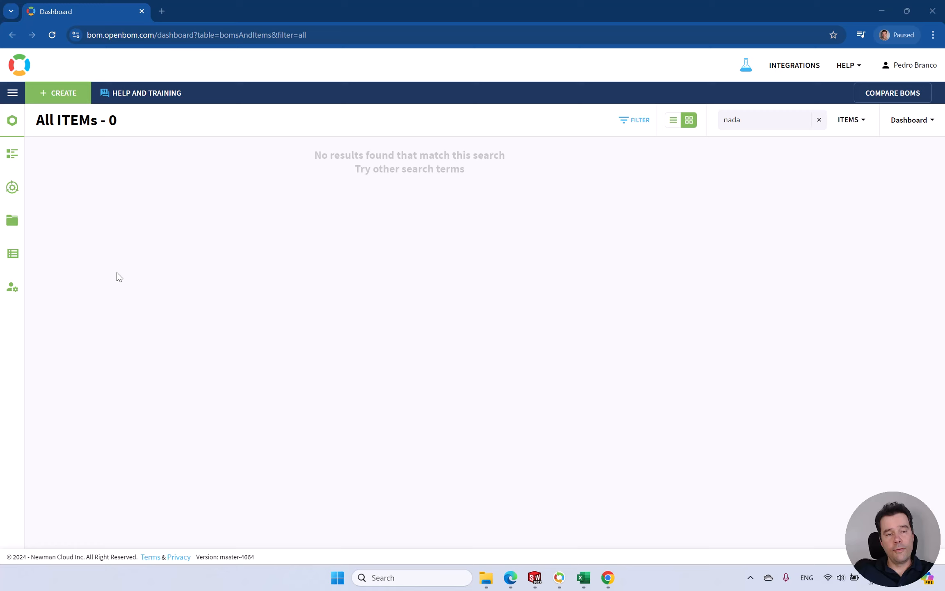
mouse_move(133, 220)
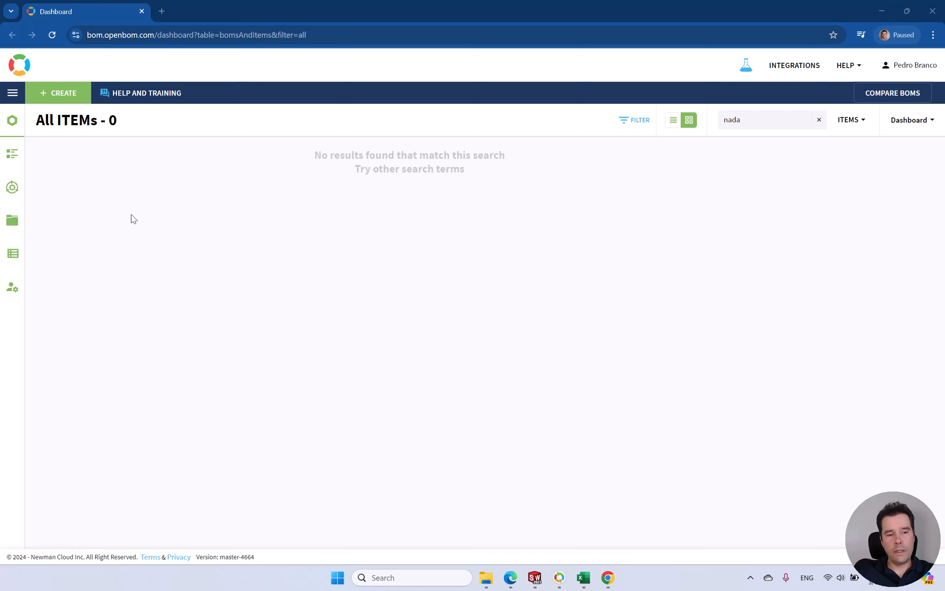
- Start a vendor list import with Legacy Vendors.XLS from the Import Demo folder as the source
left_click(58, 92)
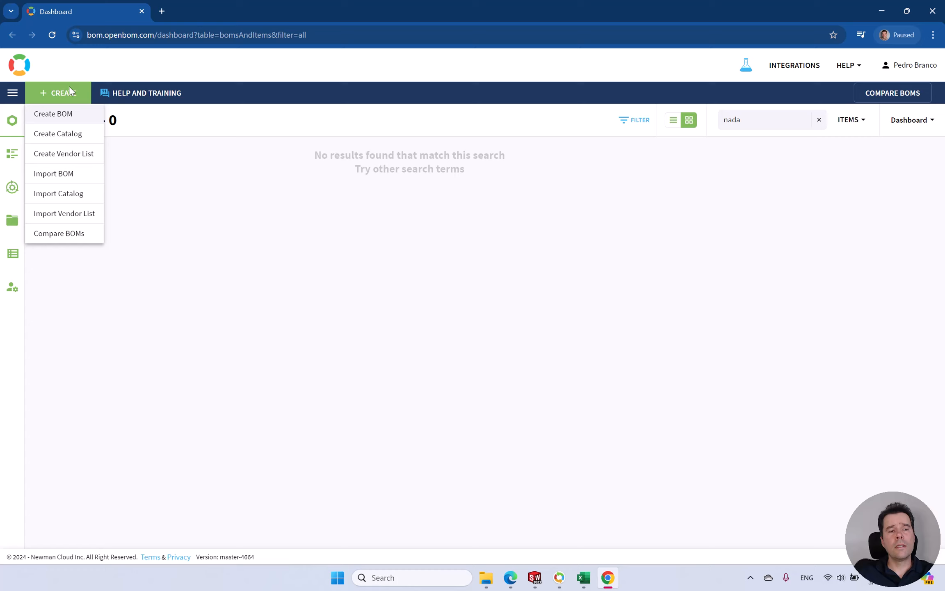
mouse_move(64, 212)
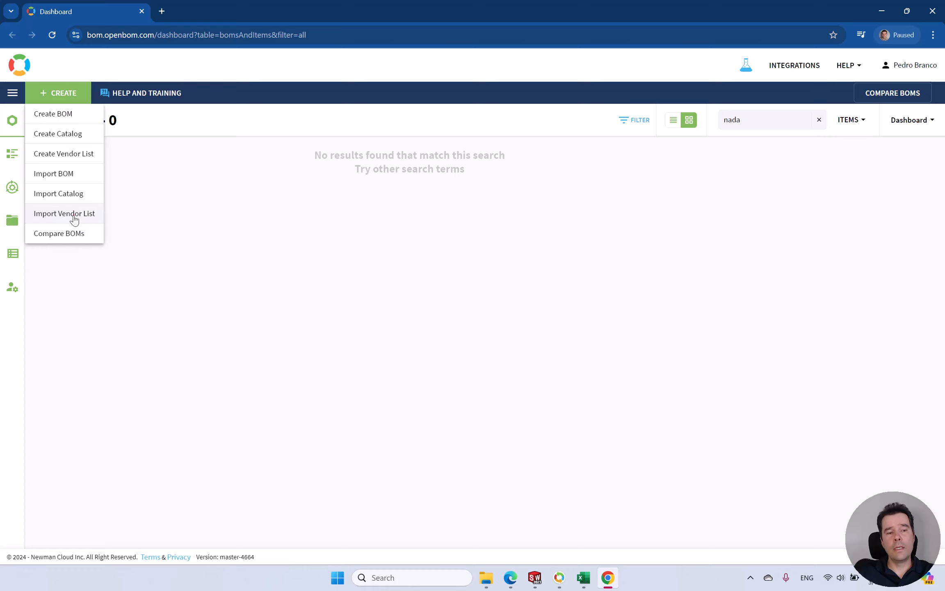
left_click(64, 213)
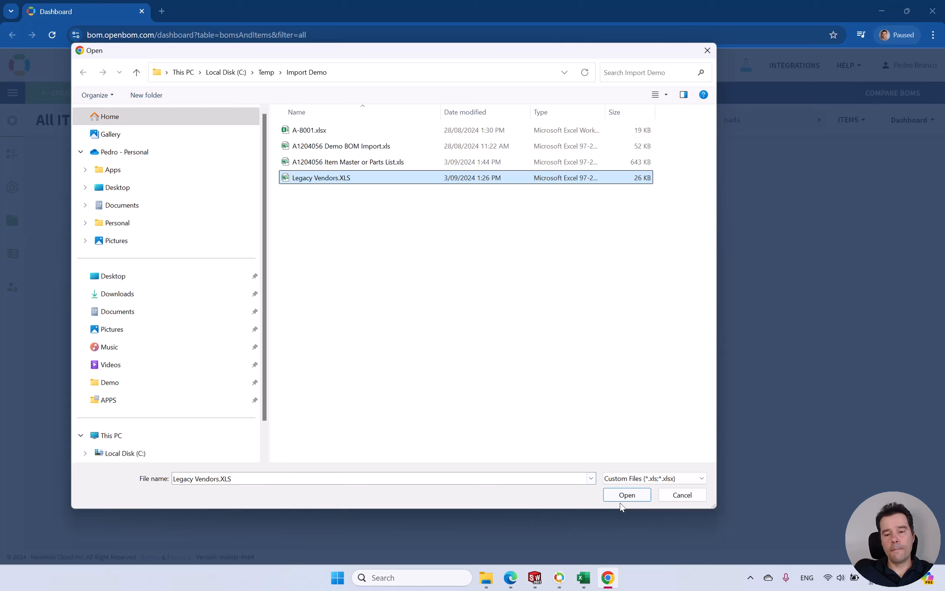
left_click(626, 494)
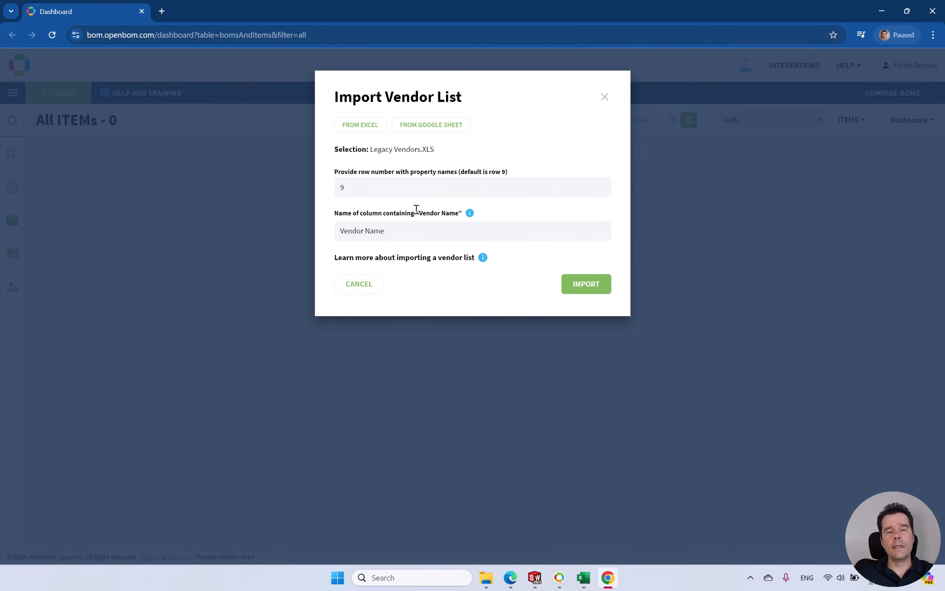
- Reselect the Excel source and open the Legacy Vendors spreadsheet to inspect it
left_click(360, 125)
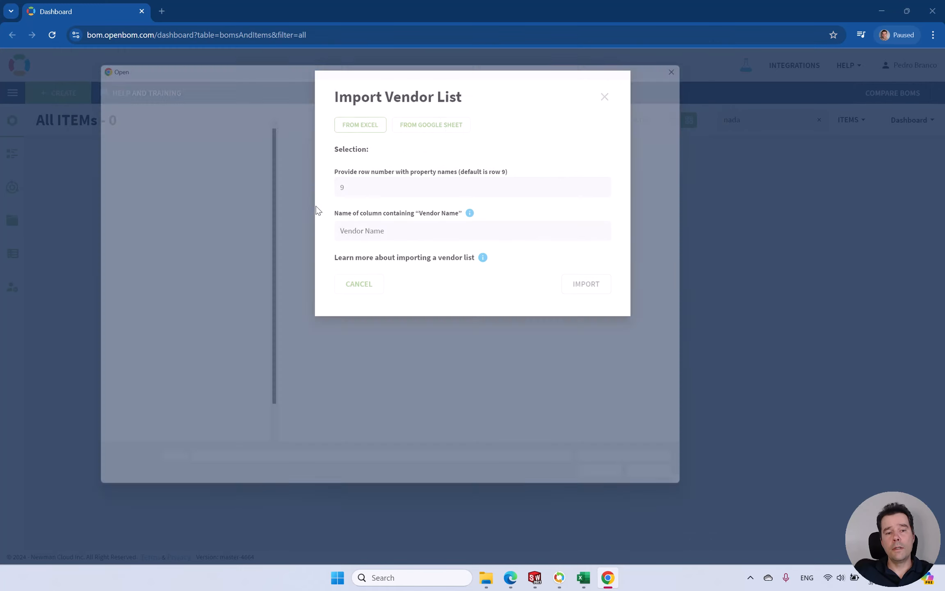
right_click(320, 177)
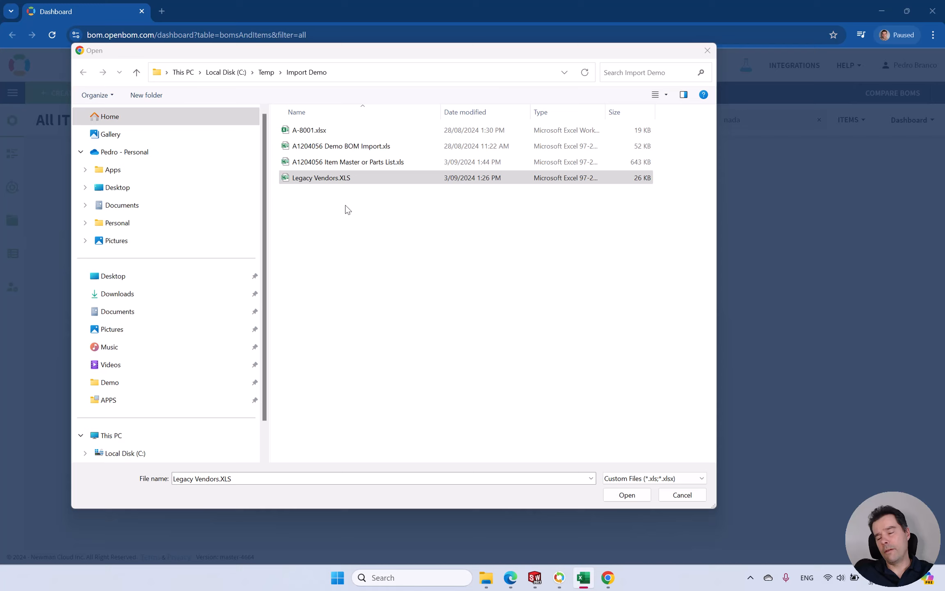
left_click(626, 495)
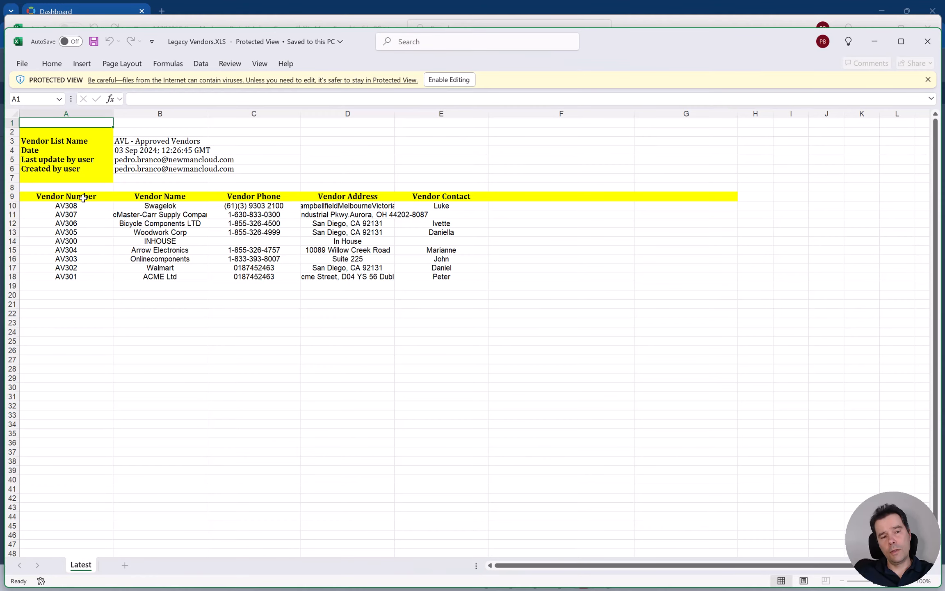
mouse_move(536, 246)
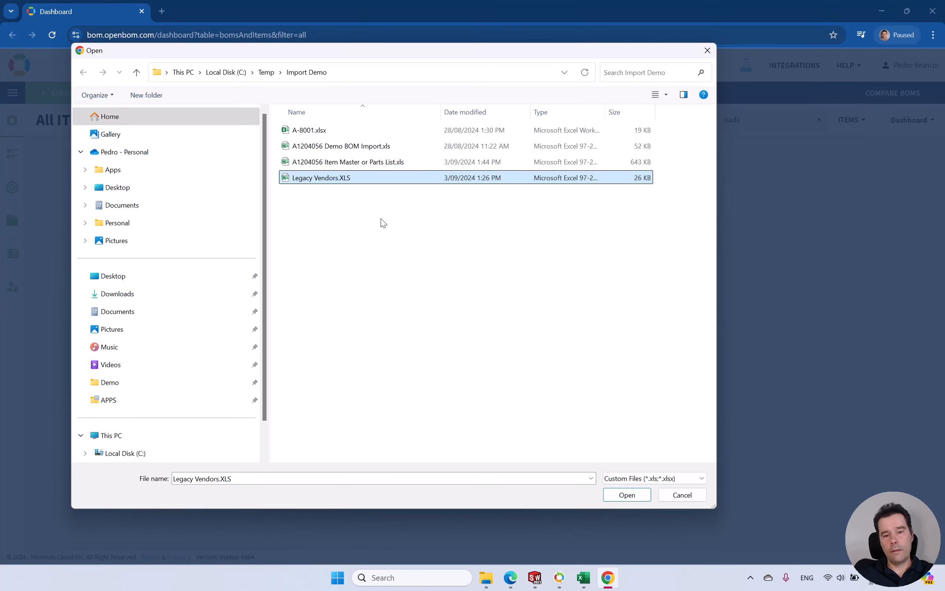
- Import Legacy Vendors.XLS as the new vendor list Legacy Vendors-1 with nine vendors
left_click(626, 494)
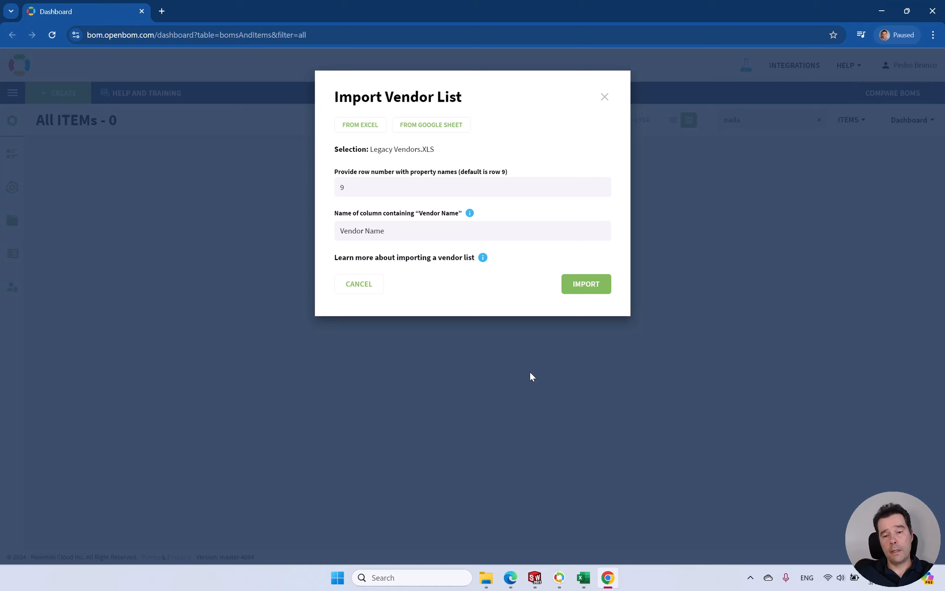
left_click(585, 283)
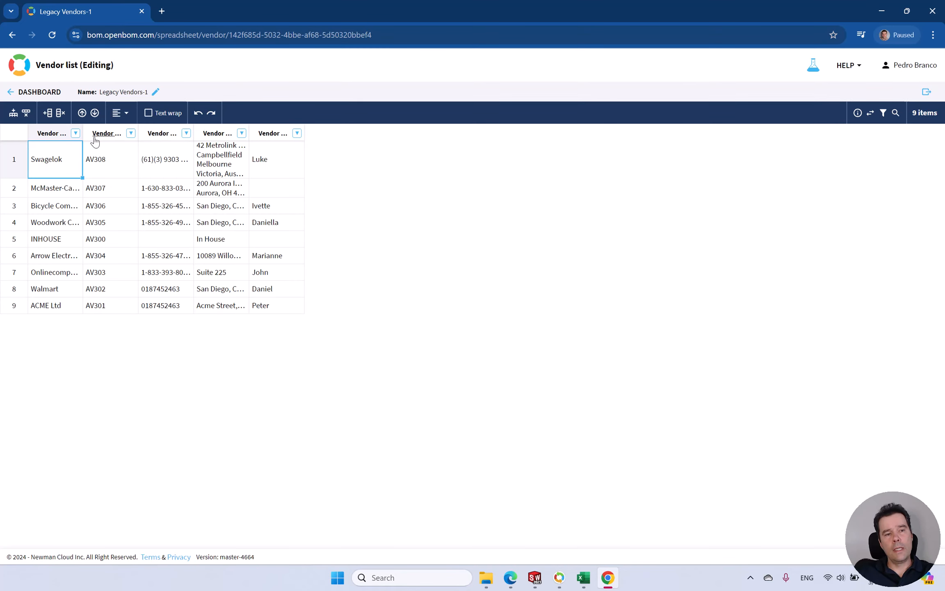
mouse_move(35, 91)
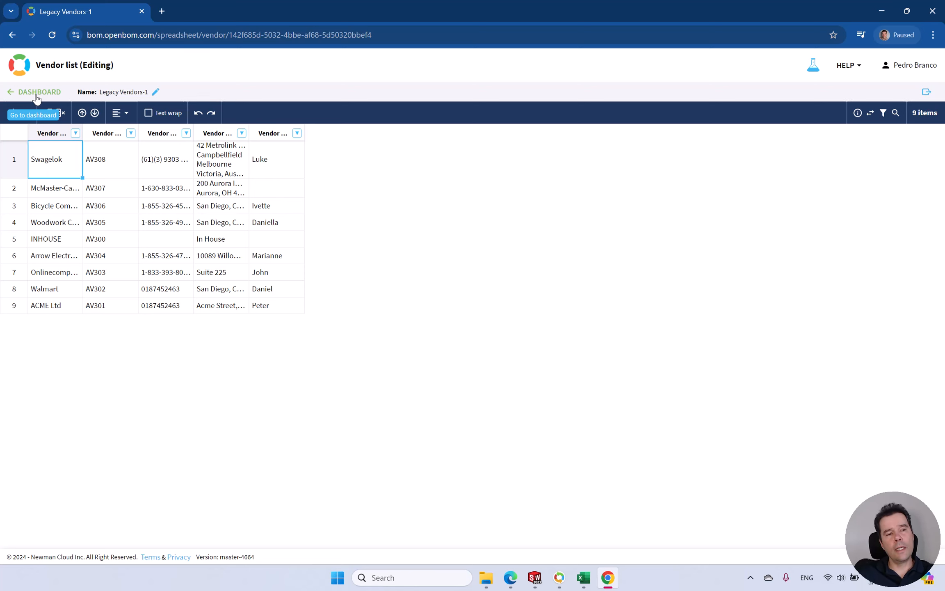
- From the dashboard, create a new empty catalog named acme LDA
left_click(38, 92)
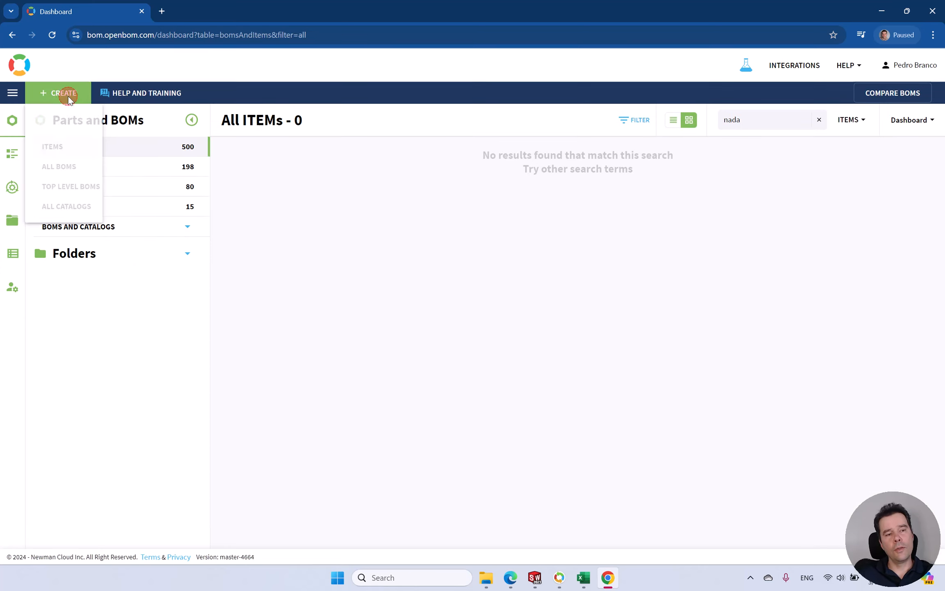
left_click(60, 93)
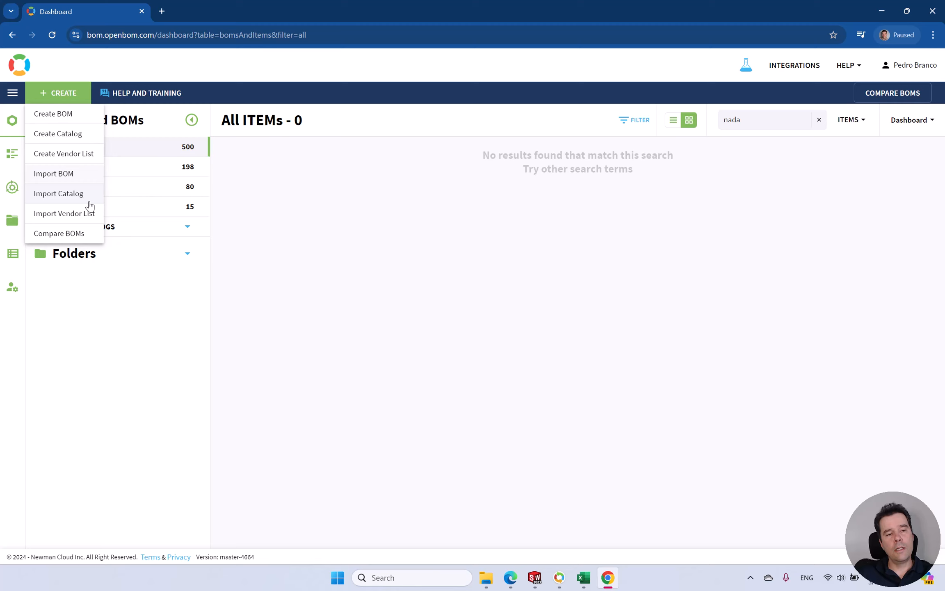
mouse_move(64, 214)
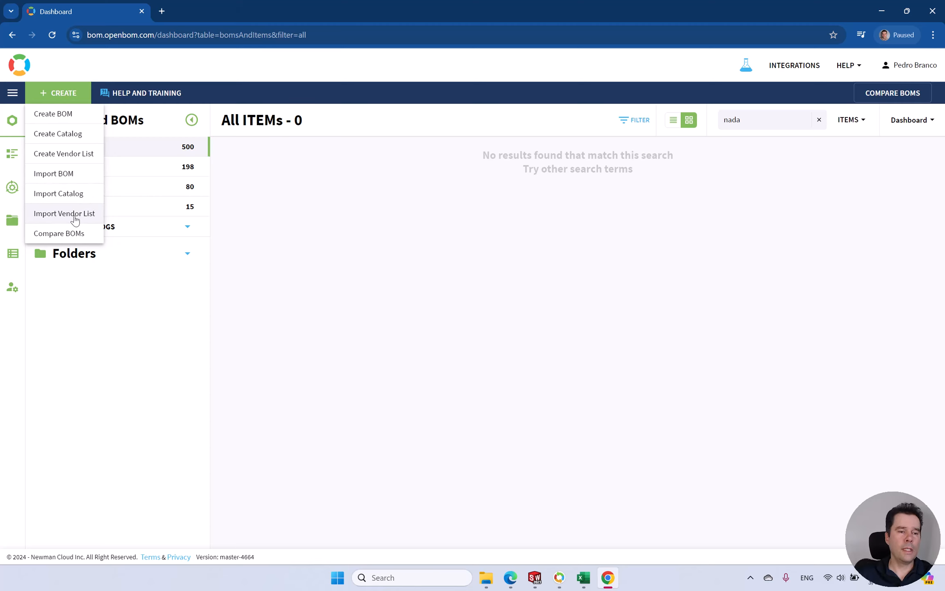
mouse_move(75, 193)
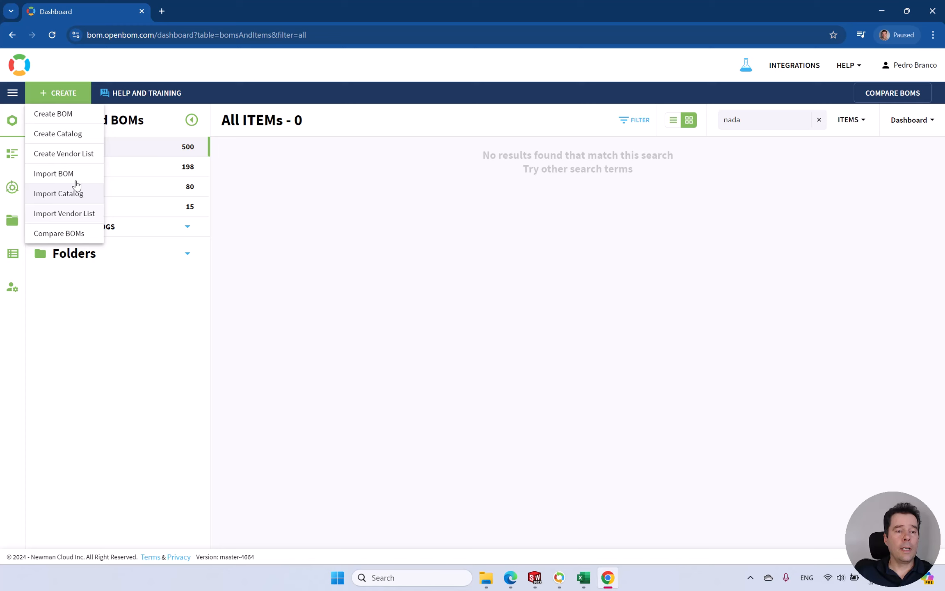
mouse_move(59, 133)
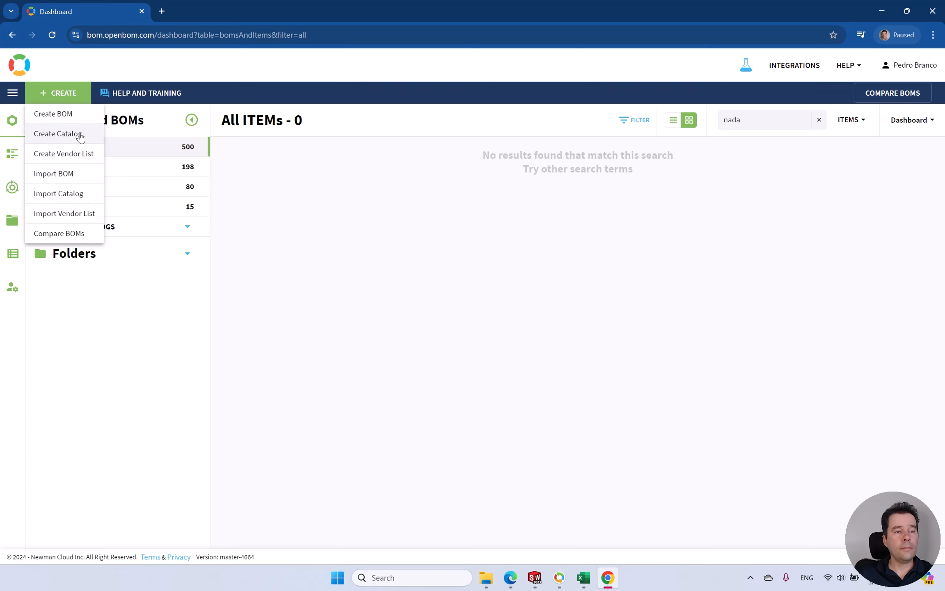
left_click(58, 133)
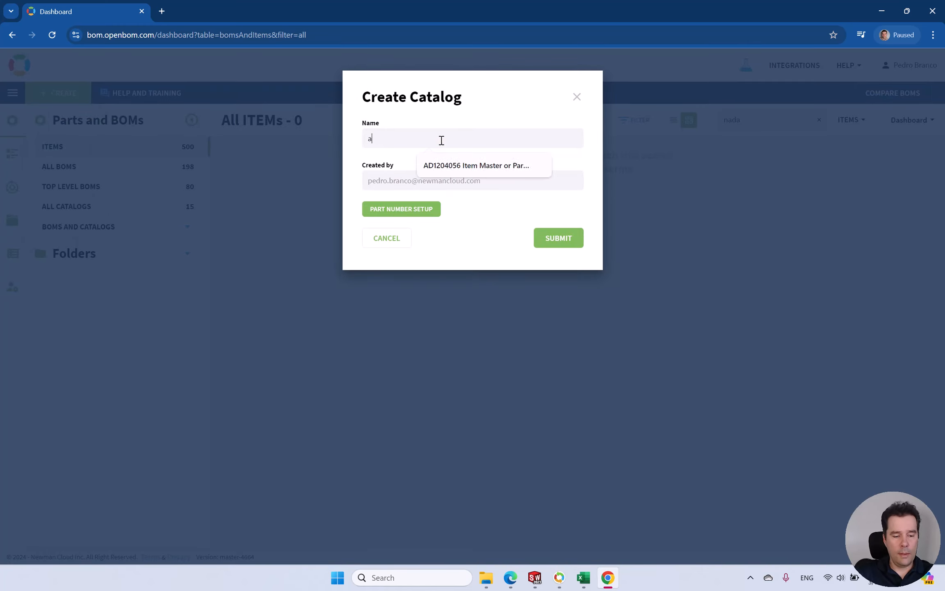
type("cme")
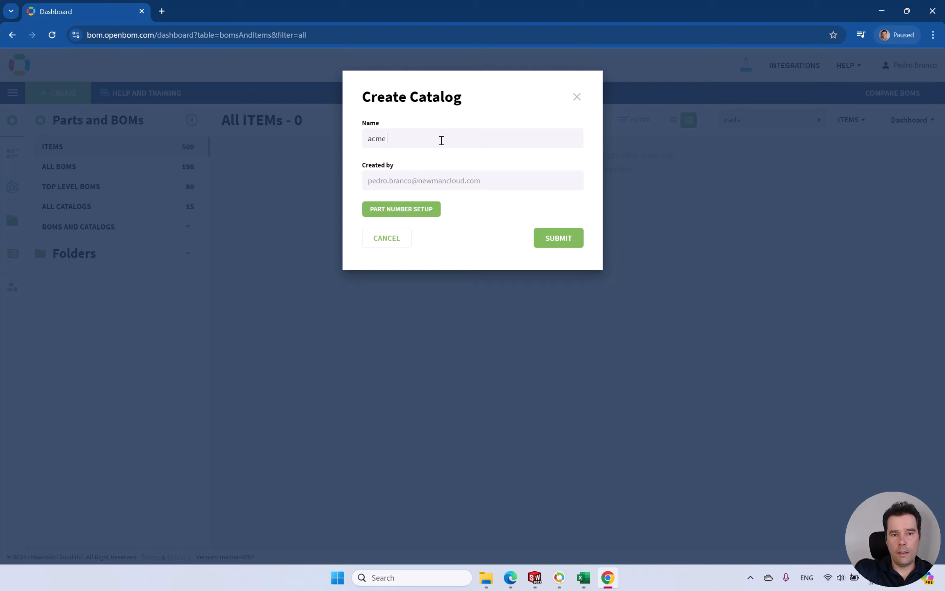
type("LDA")
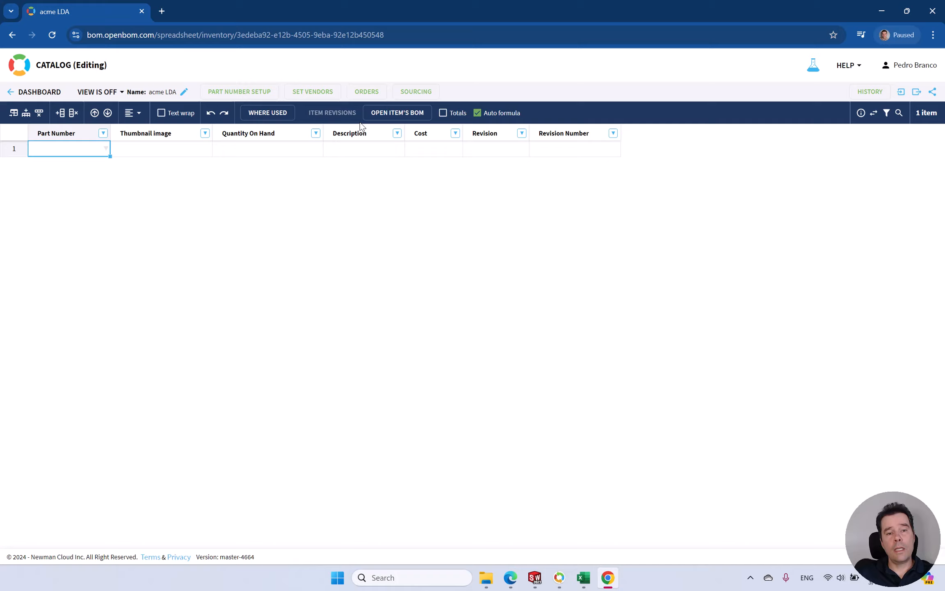
- Assign the Legacy Vendors-1 list to the acme LDA catalog, adding vendor columns
left_click(312, 92)
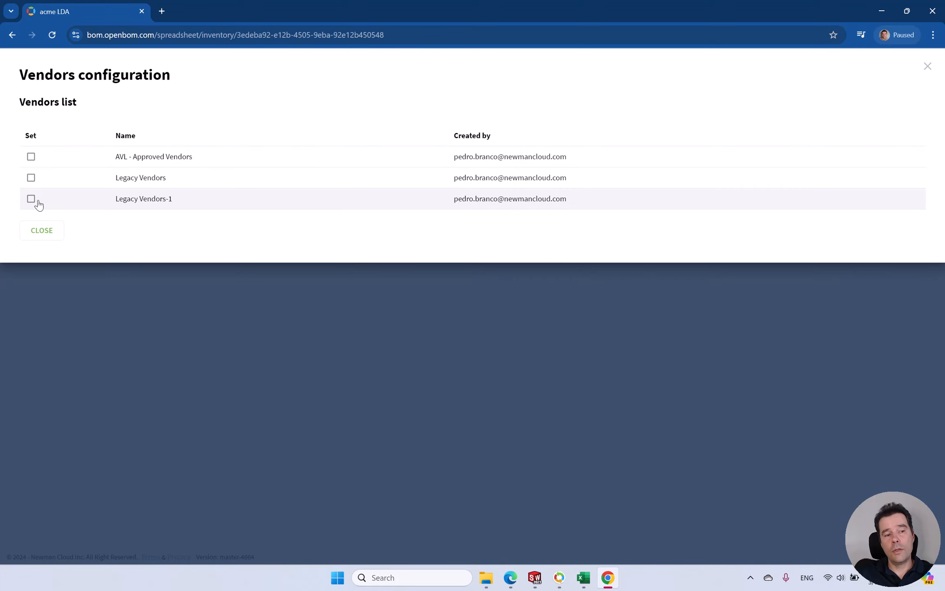
left_click(30, 199)
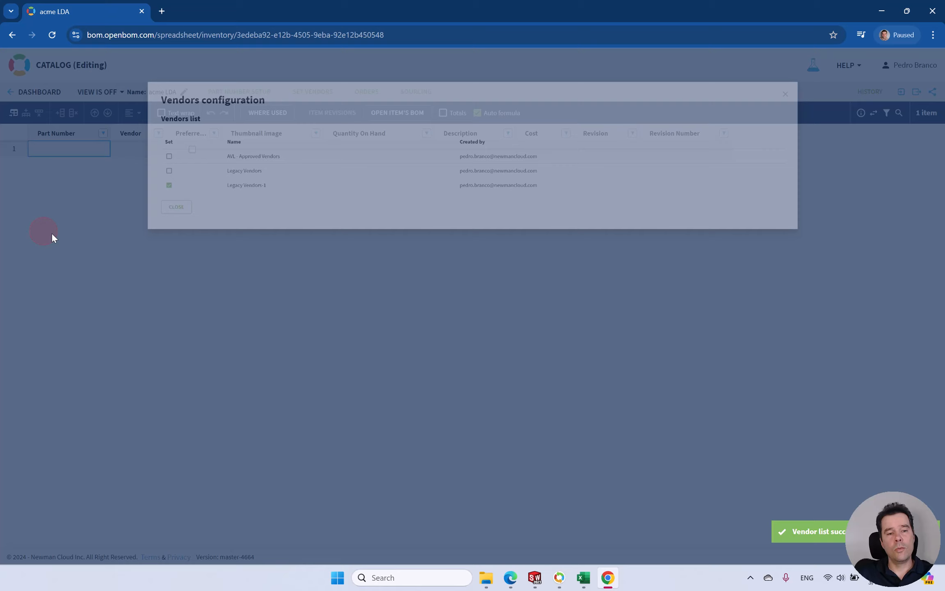
left_click(176, 207)
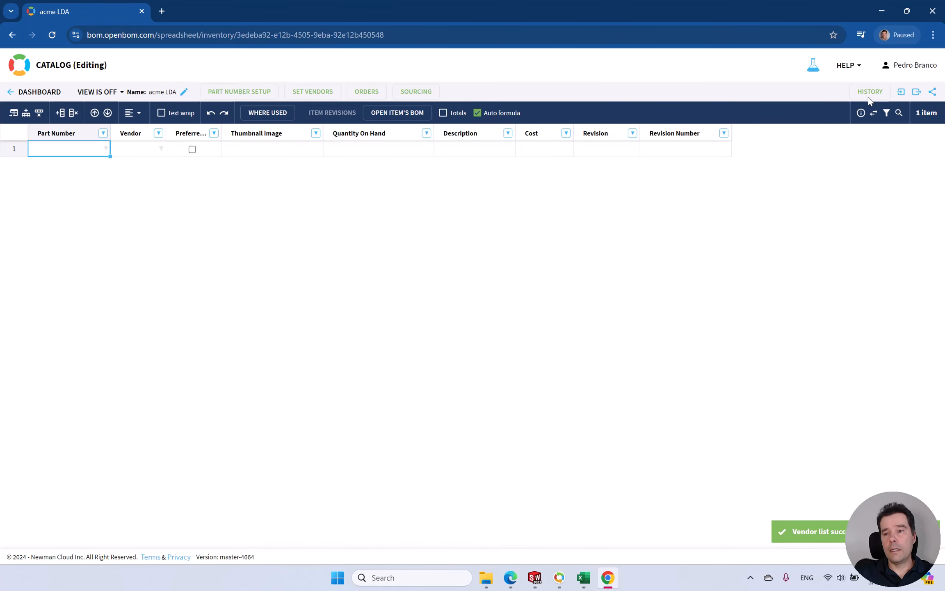
mouse_move(900, 92)
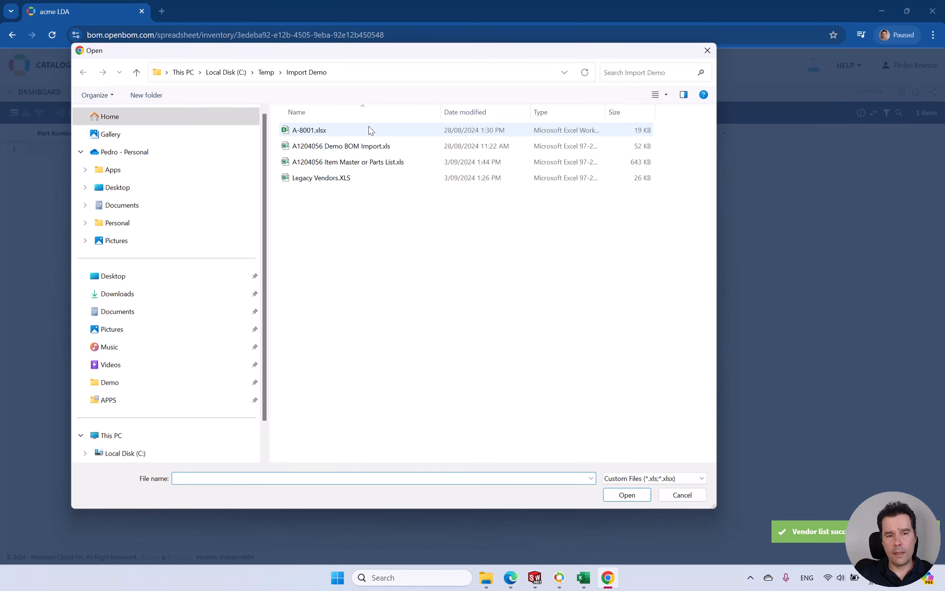
- Choose A1204056 Item Master or Parts List.xls as the catalog import file
left_click(340, 146)
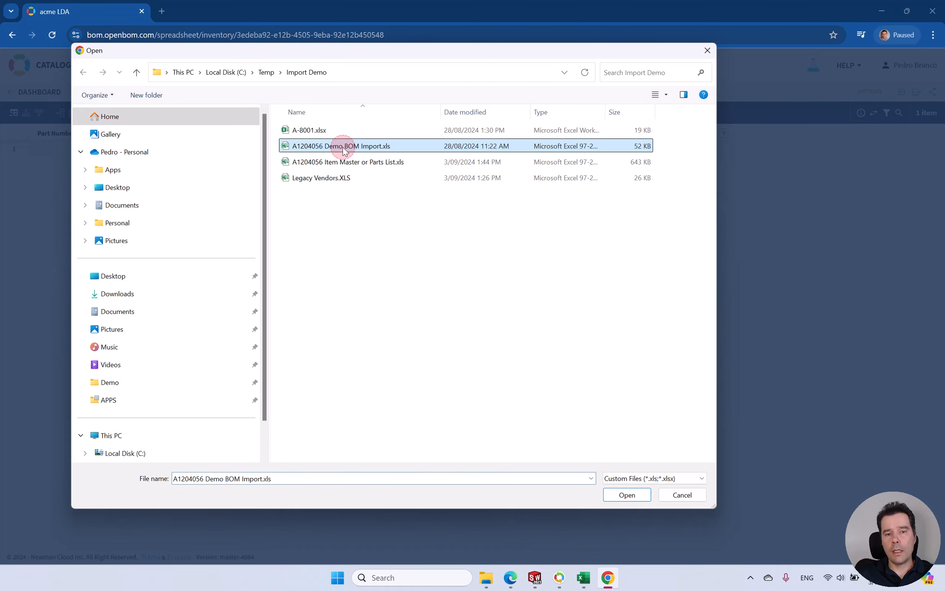
left_click(349, 162)
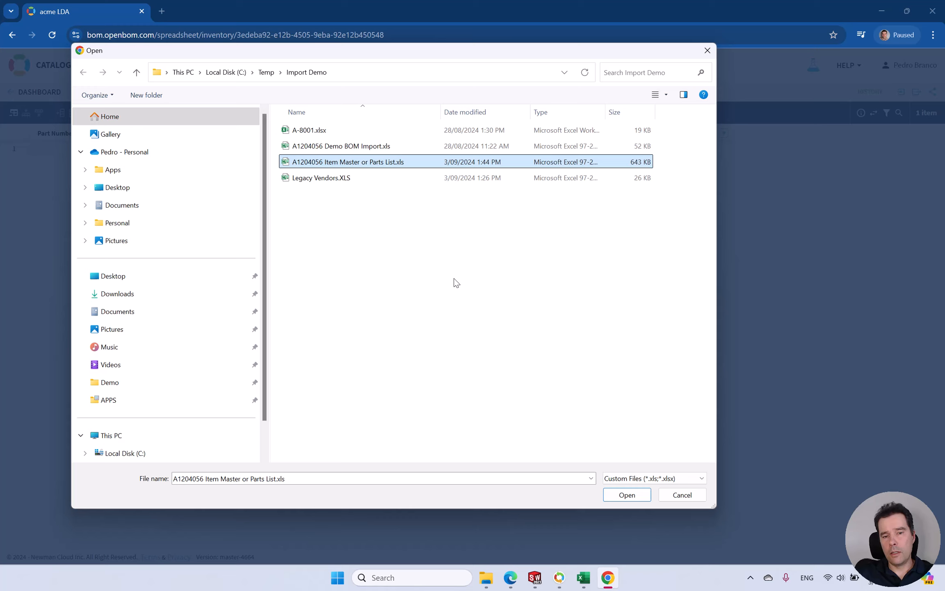
key("alt+tab")
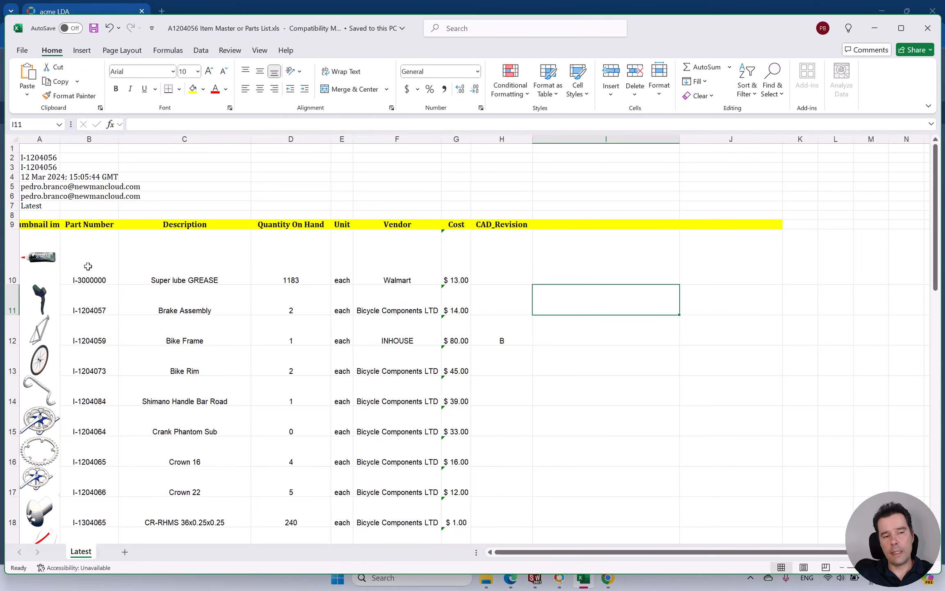
mouse_move(368, 242)
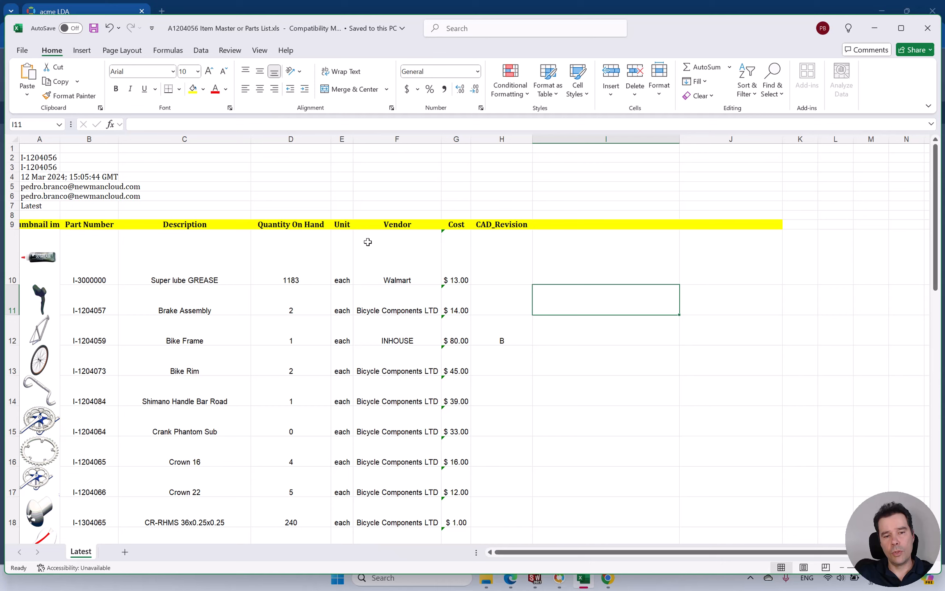
mouse_move(291, 201)
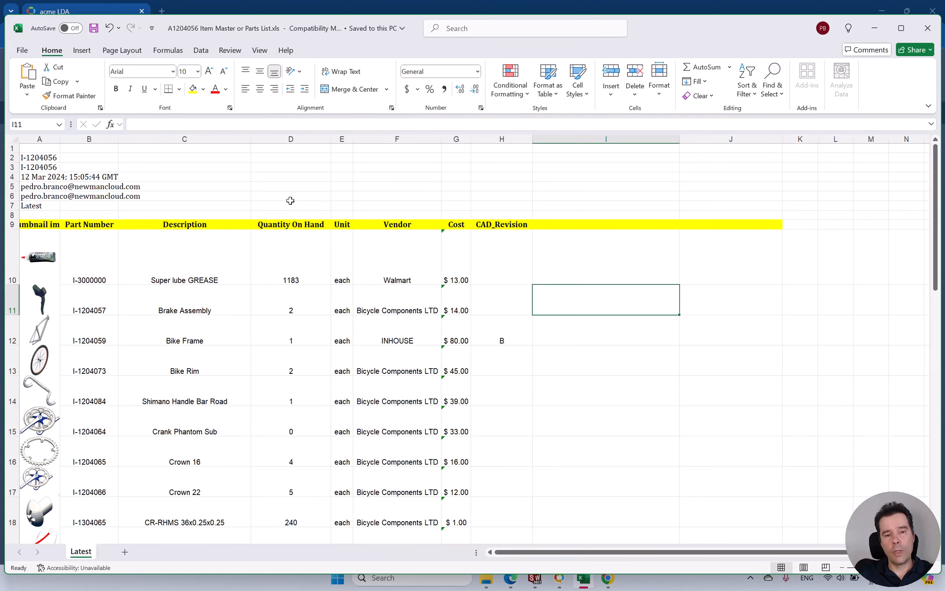
- Review the Item Master sheet's row-9 headers in Excel and return to the browser
key("alt+tab")
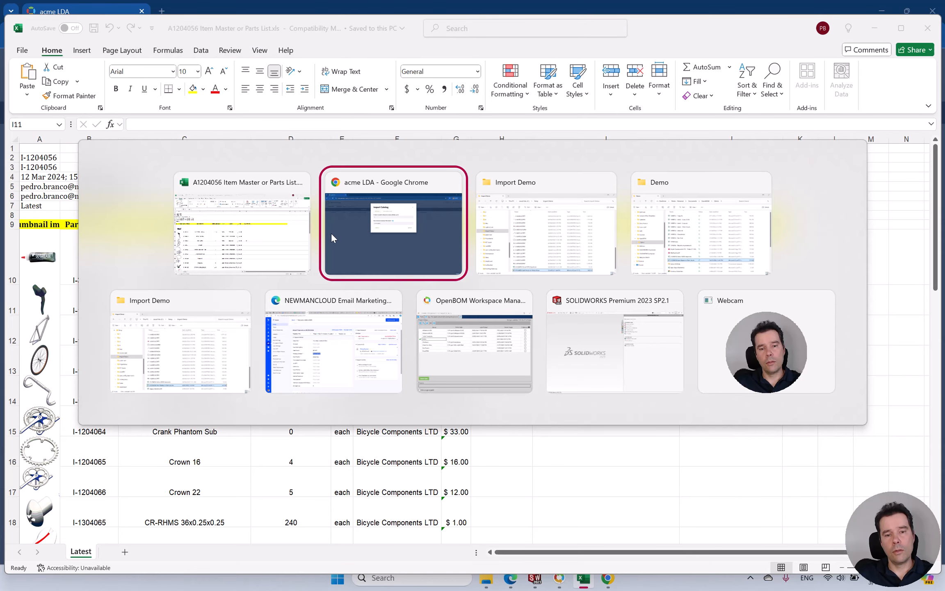
- Load the Item Master spreadsheet for import with header row 9, checking it against Excel
left_click(392, 223)
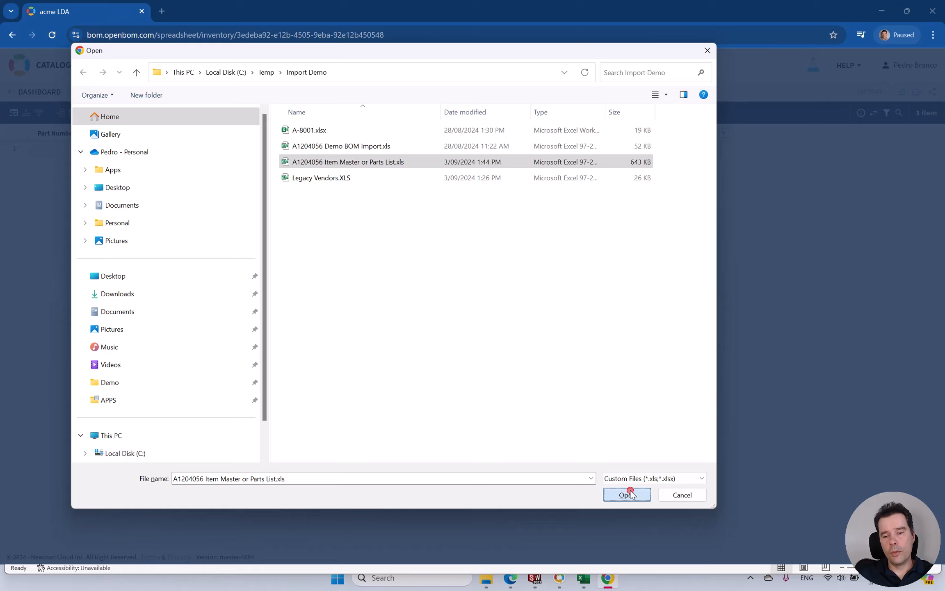
left_click(626, 494)
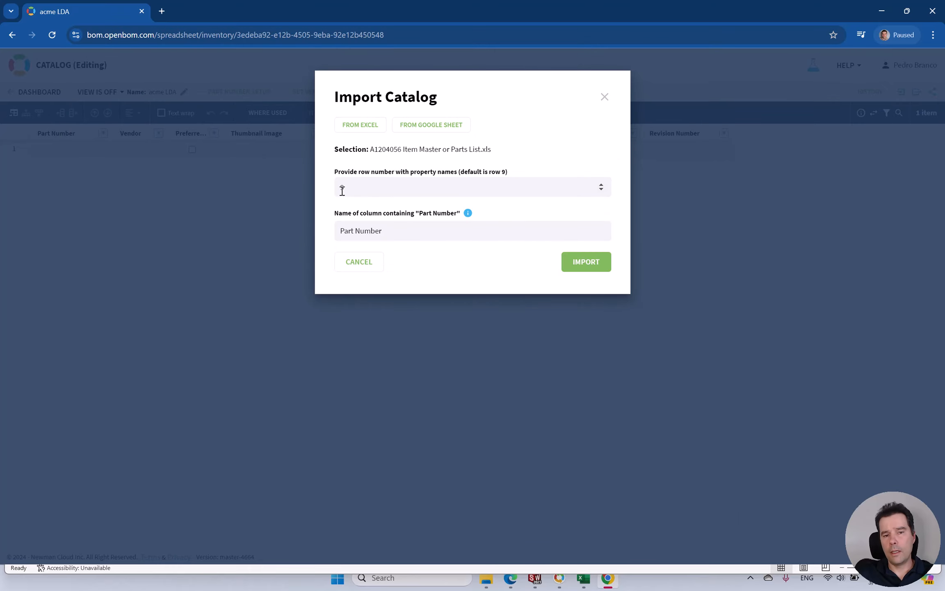
type("9")
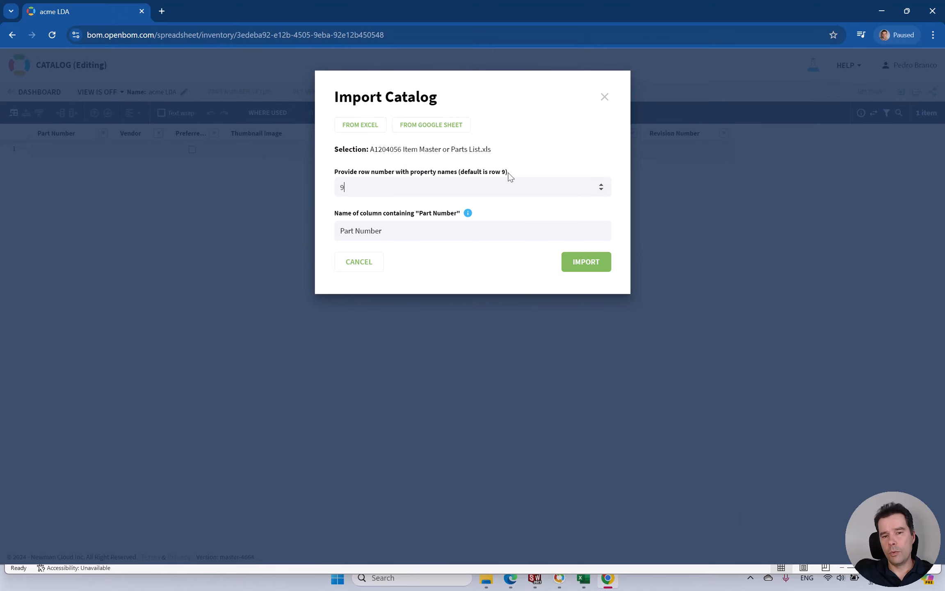
mouse_move(502, 176)
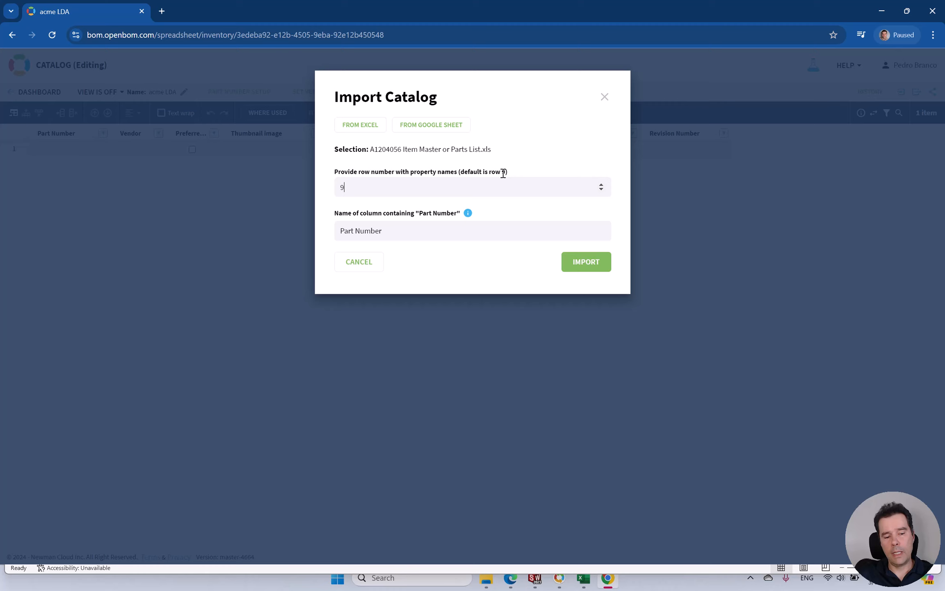
key("alt+tab")
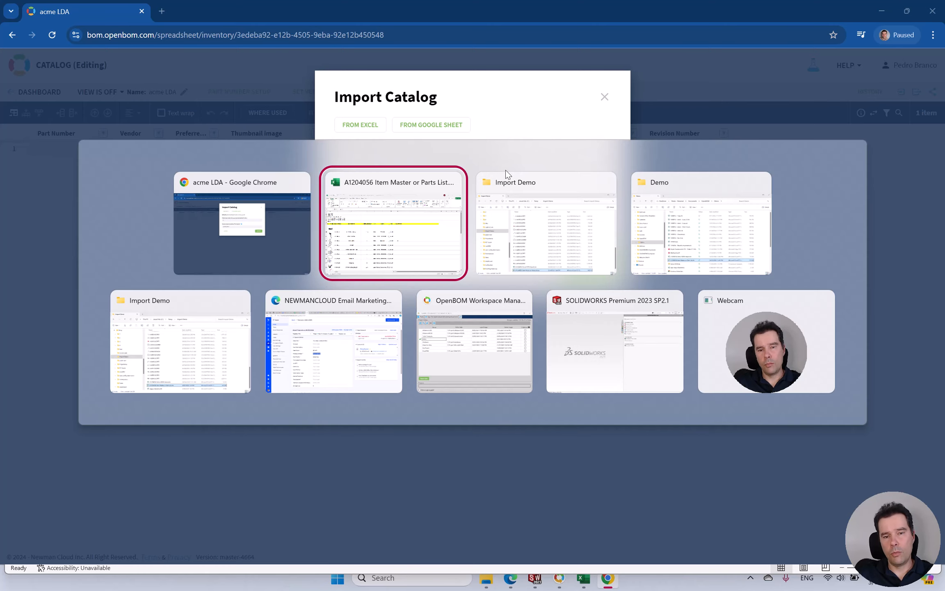
left_click(392, 223)
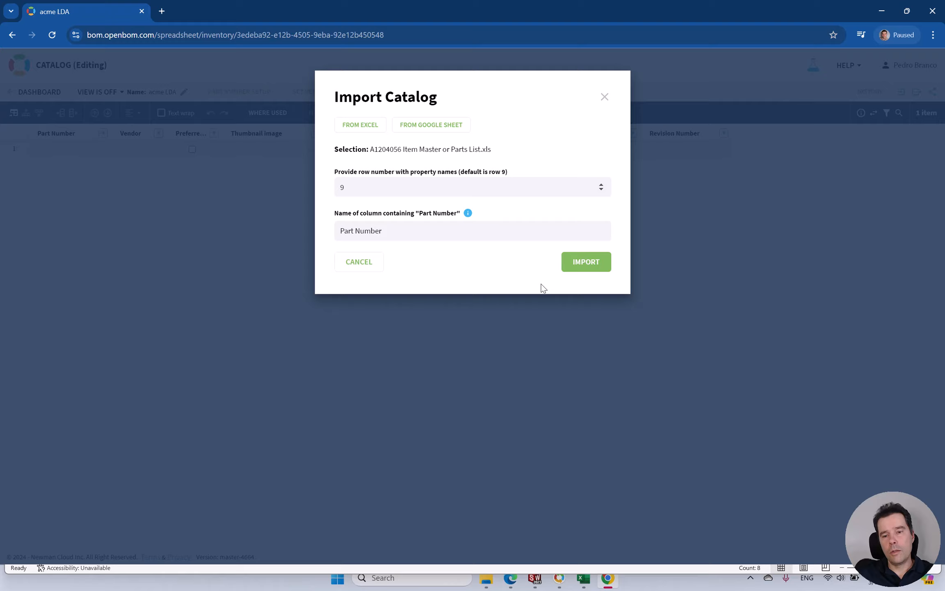
- Import the Item Master into acme LDA, appending and updating existing data for 29 items
left_click(585, 261)
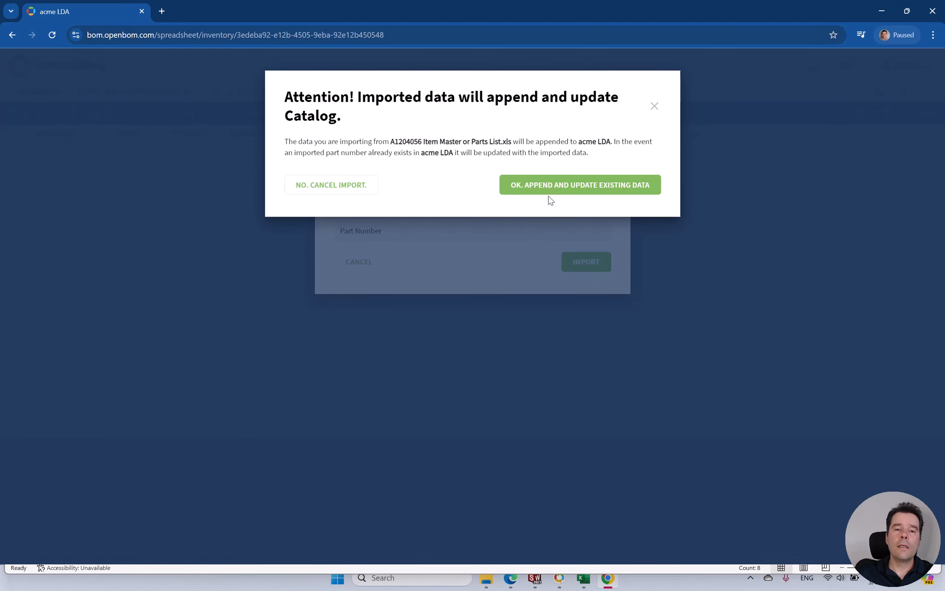
mouse_move(547, 211)
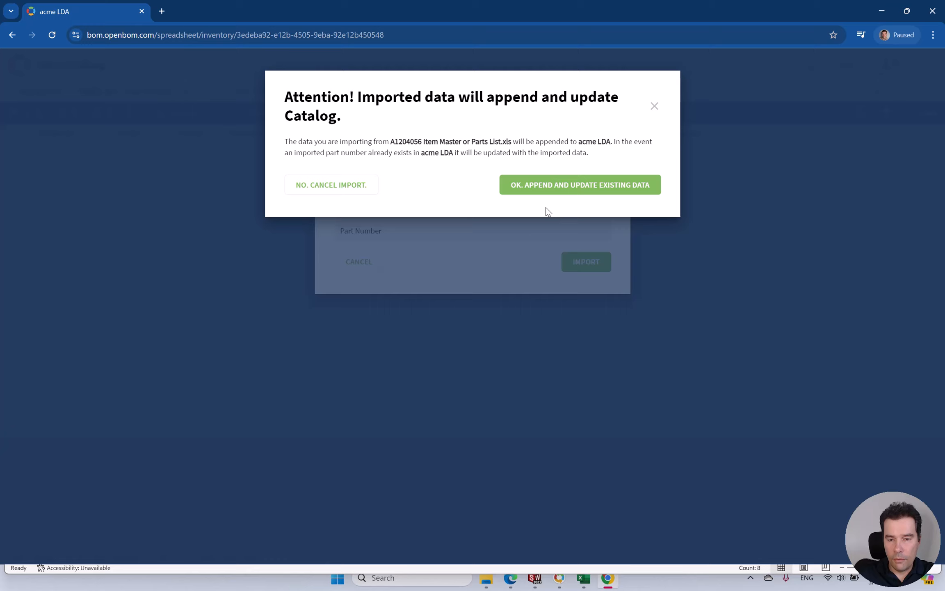
left_click(579, 184)
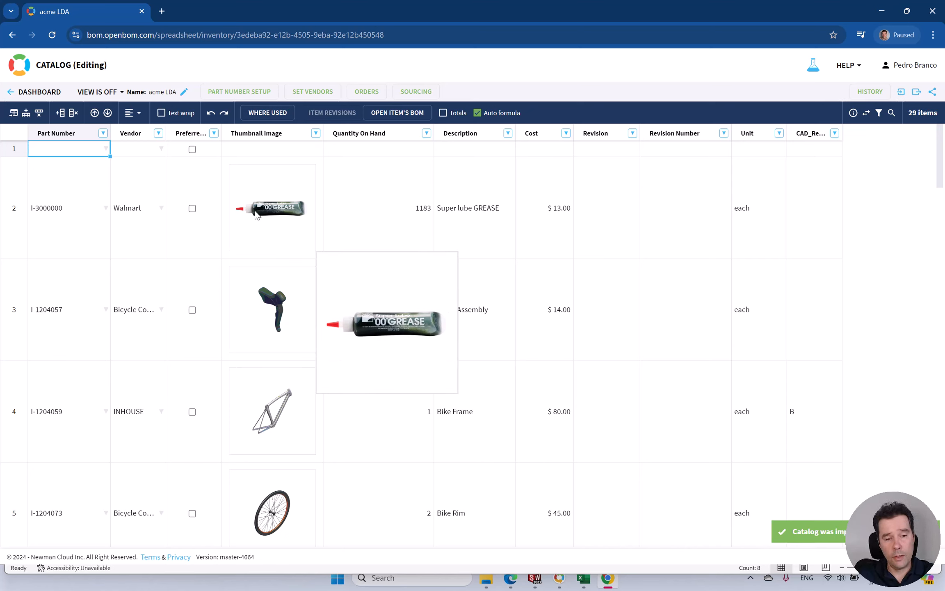
- Add a new catalog item with part number I-5435345 in the empty first row
left_click(50, 148)
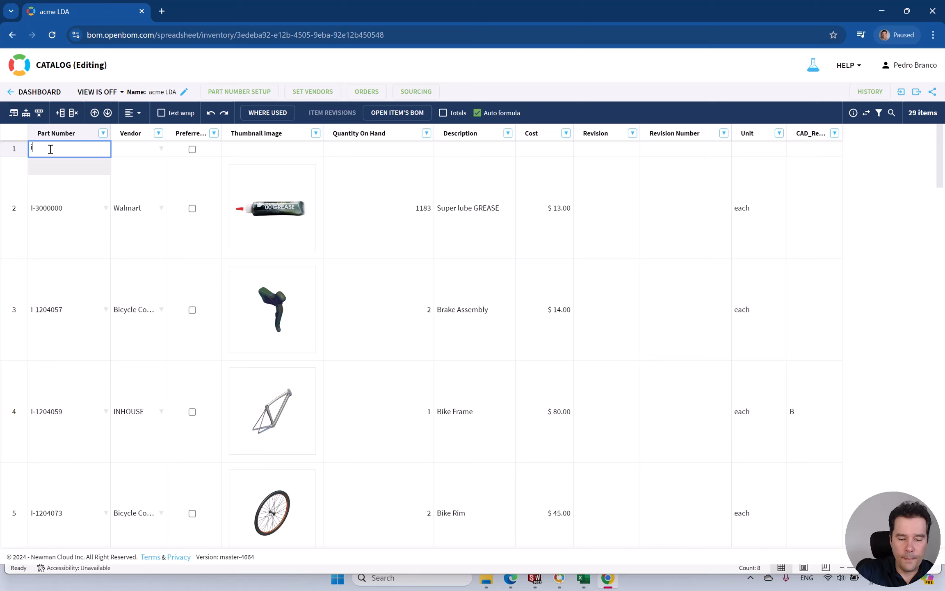
type("i-5435345")
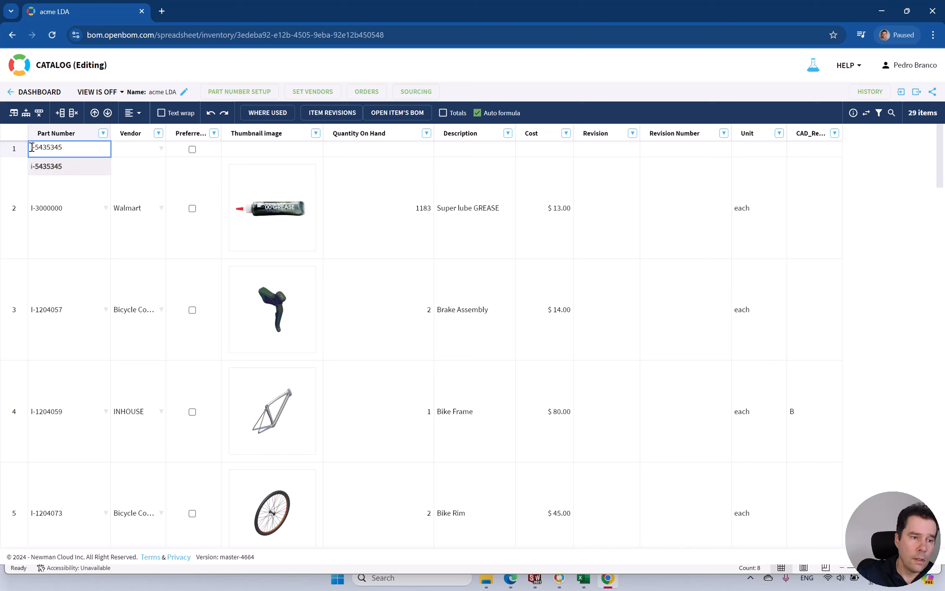
left_click(138, 149)
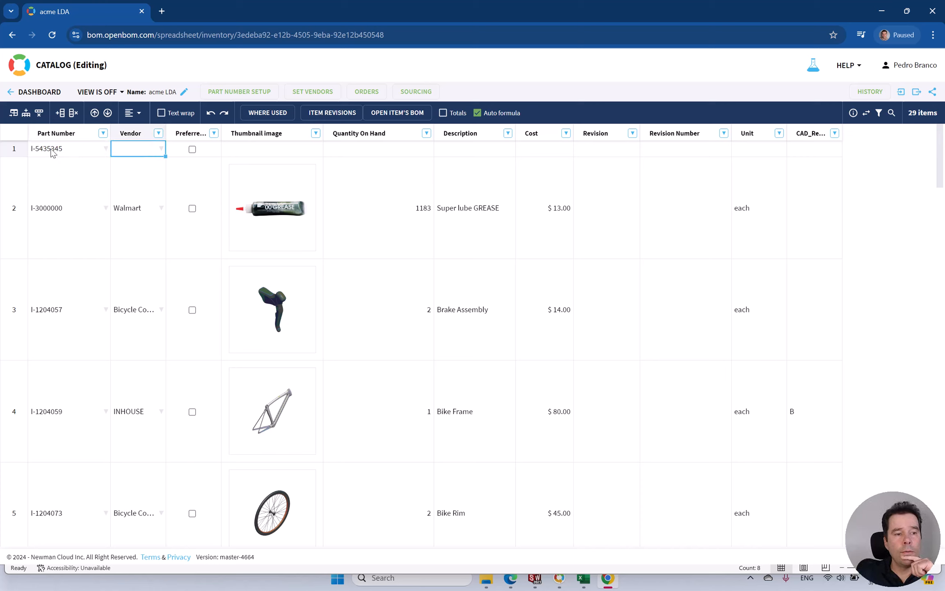
right_click(54, 148)
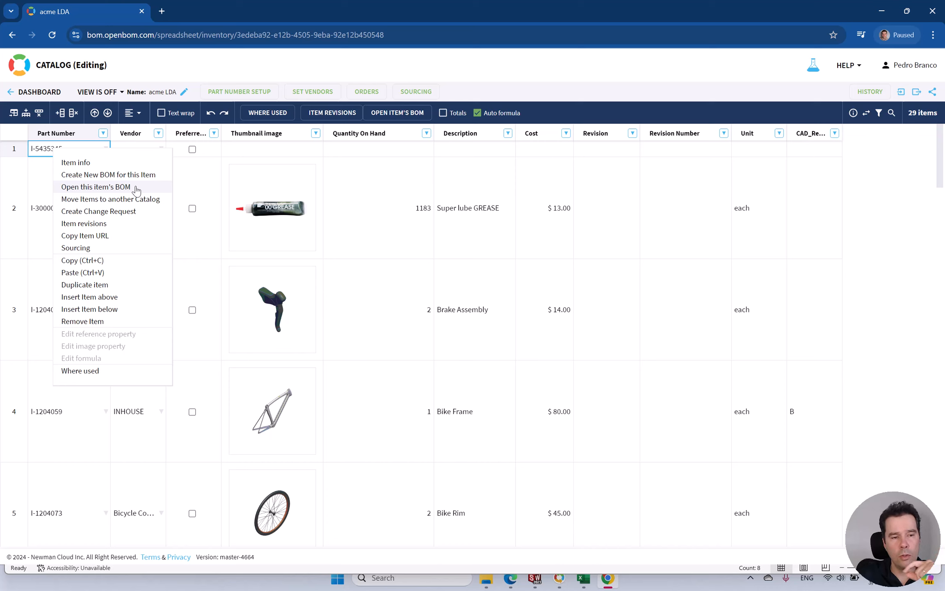
mouse_move(122, 192)
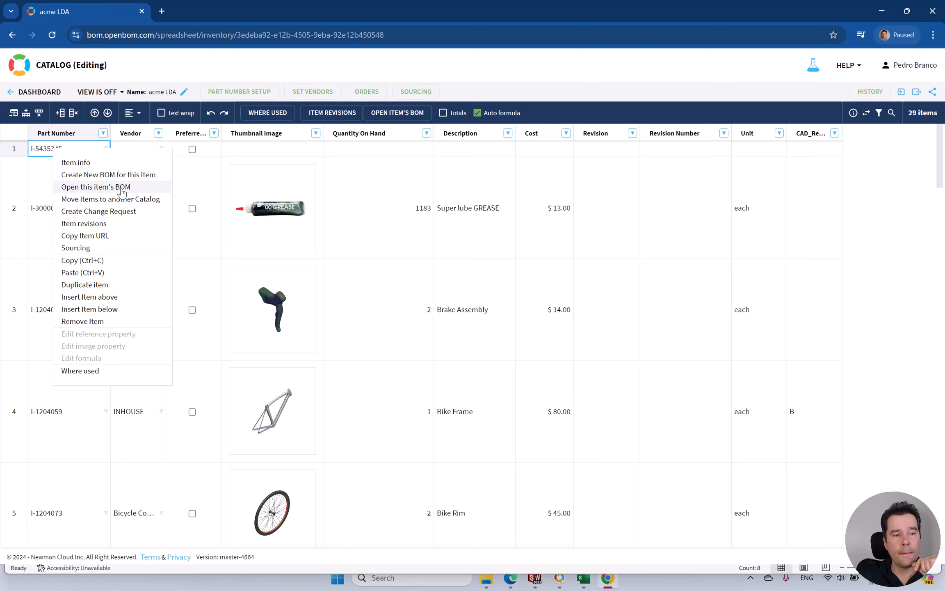
- Bring up the Create BOM form for I-5435345, prefilled with acme LDA and the Default template
left_click(109, 174)
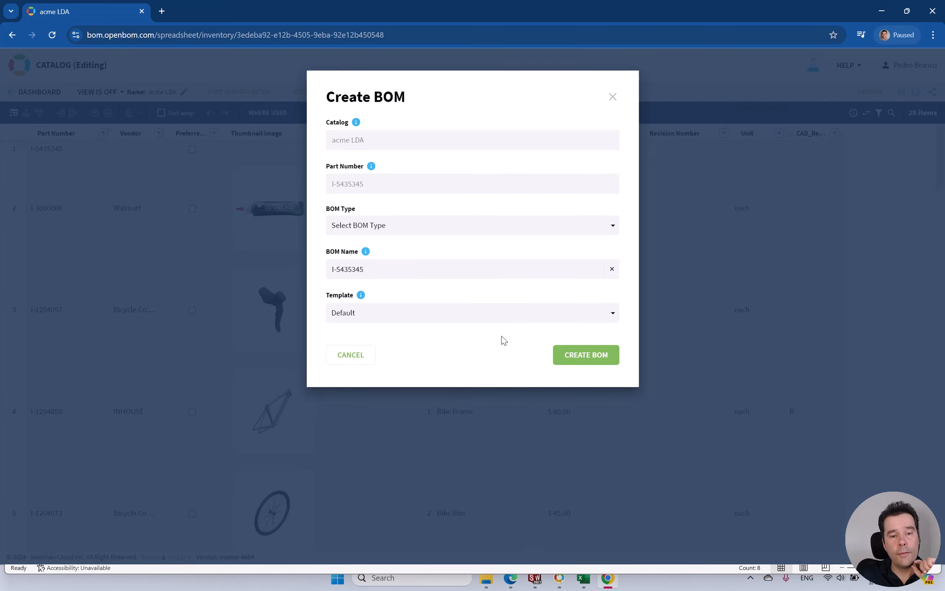
mouse_move(585, 354)
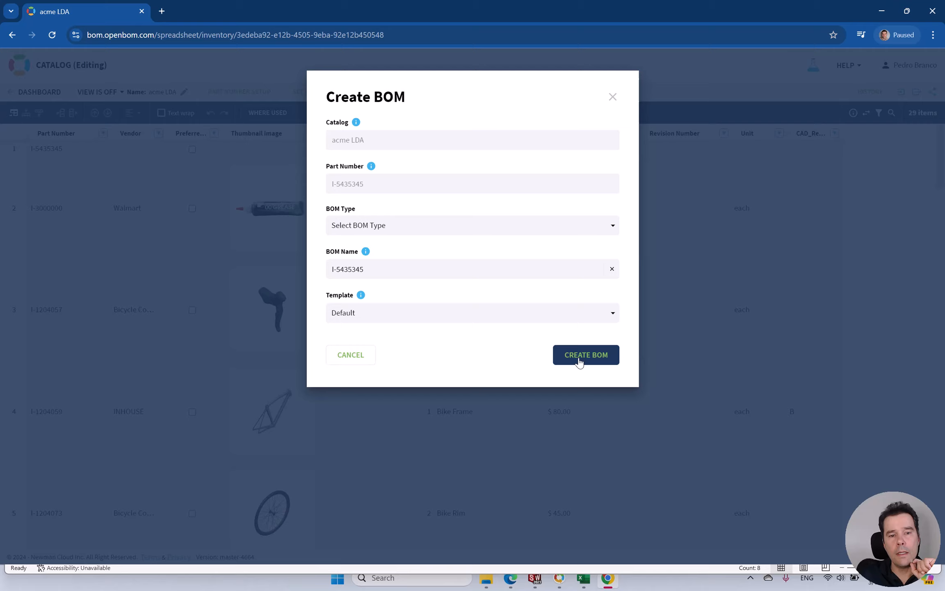
- Create the I-5435345 BOM and start an Excel import into it
left_click(585, 355)
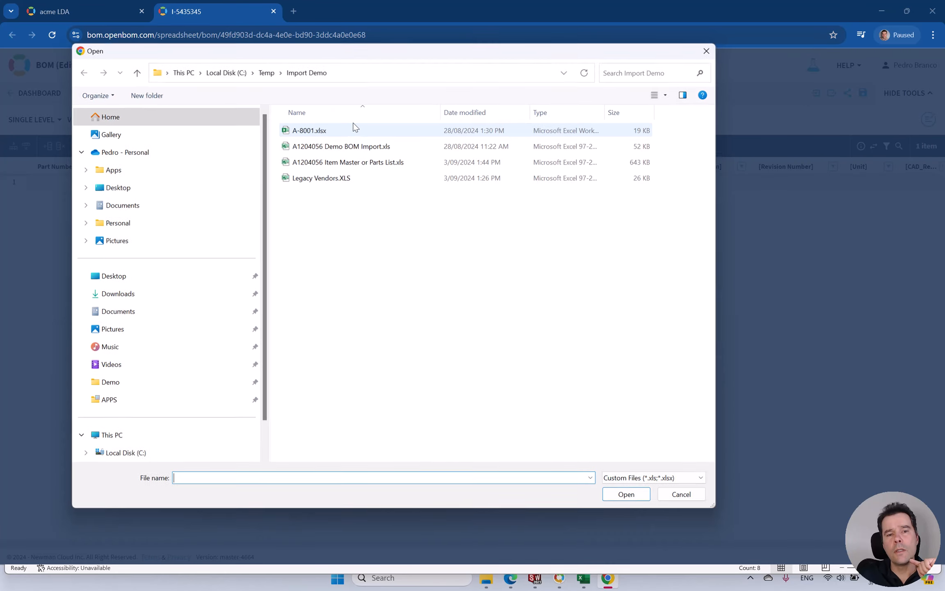
left_click(341, 146)
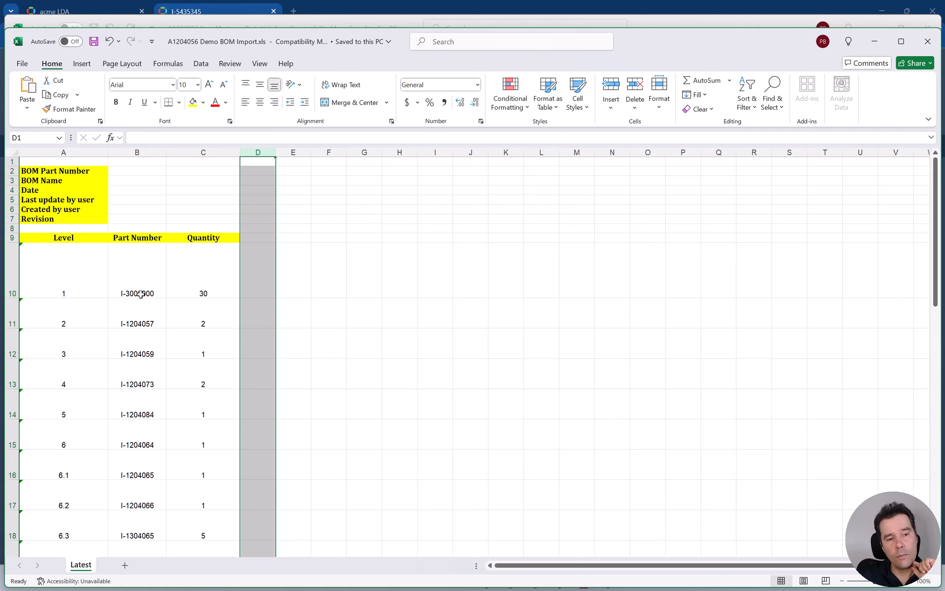
- Inspect the Demo BOM Import sheet's Level cells, the top level and sub-levels 6.1 to 6.3
left_click(137, 294)
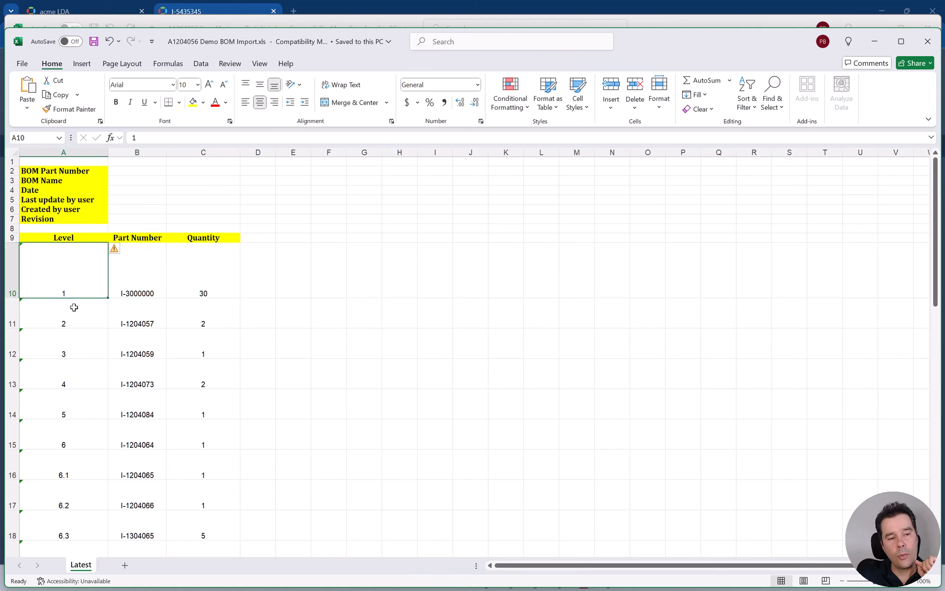
mouse_move(80, 342)
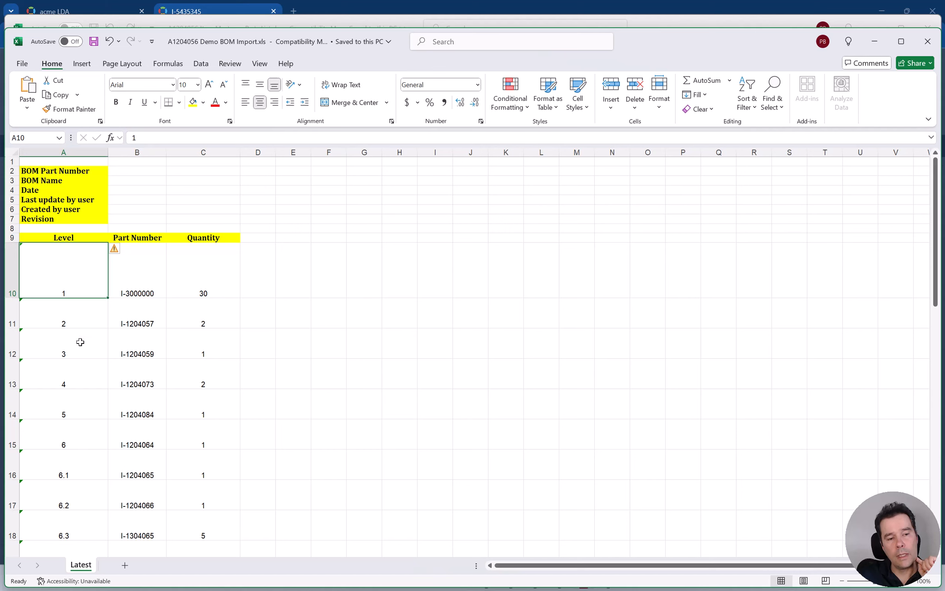
mouse_move(83, 302)
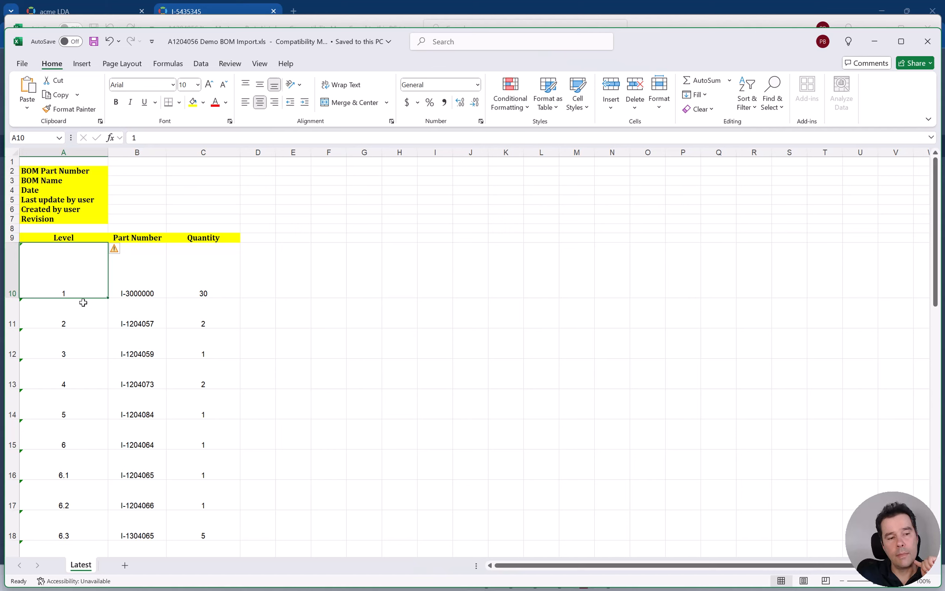
left_click(64, 324)
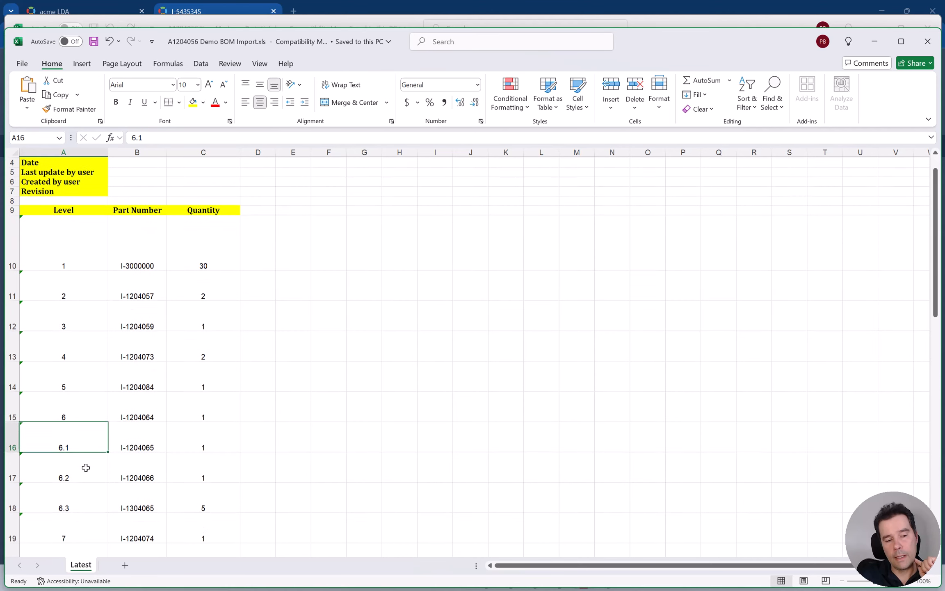
left_click(63, 477)
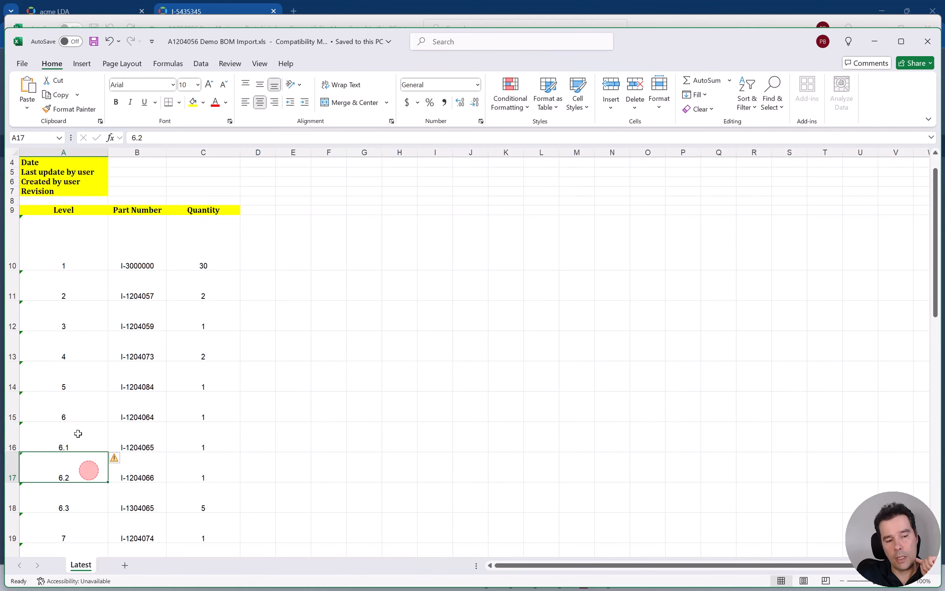
left_click(64, 417)
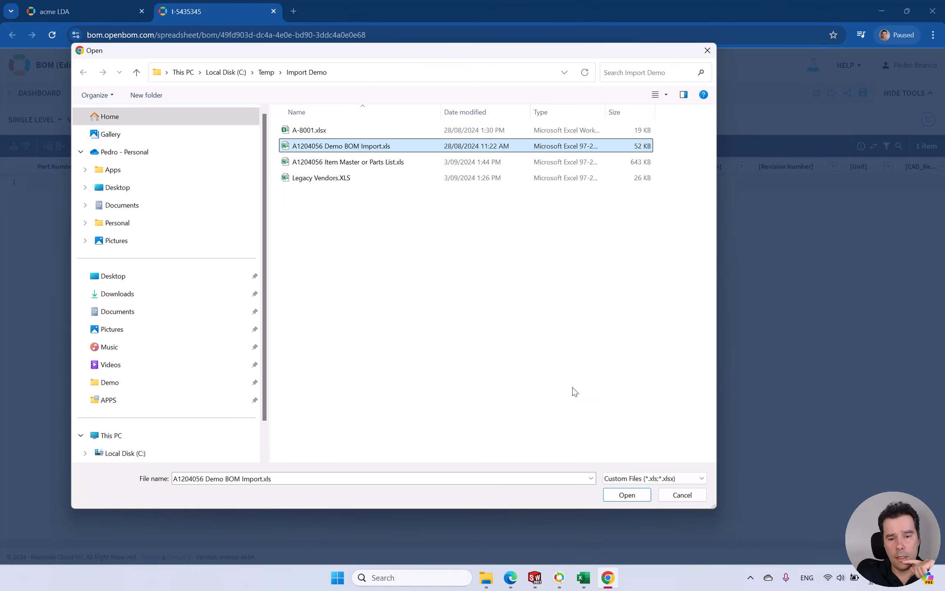
- Import A1204056 Demo BOM Import.xls with header row 9 and remove the blank first row
left_click(626, 494)
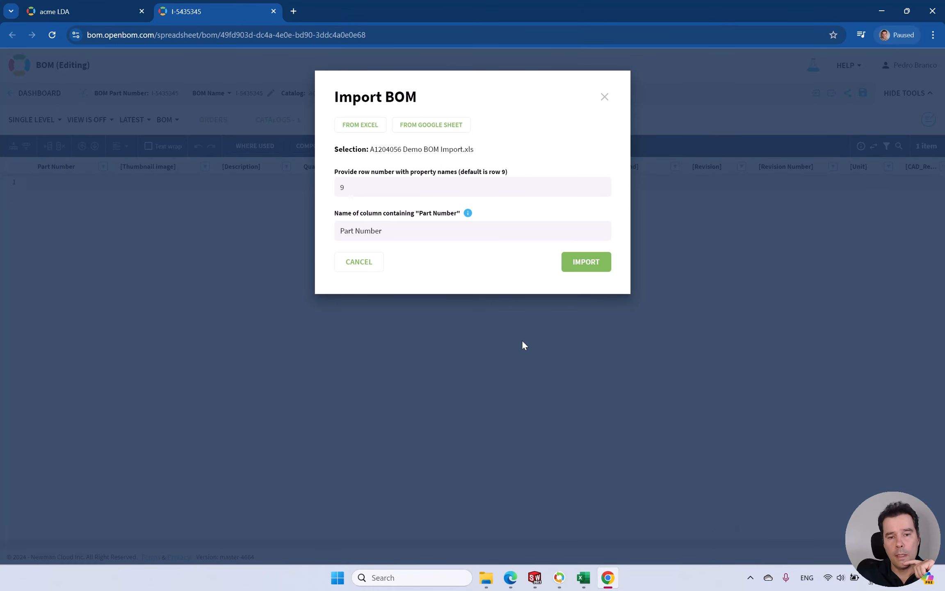
left_click(585, 261)
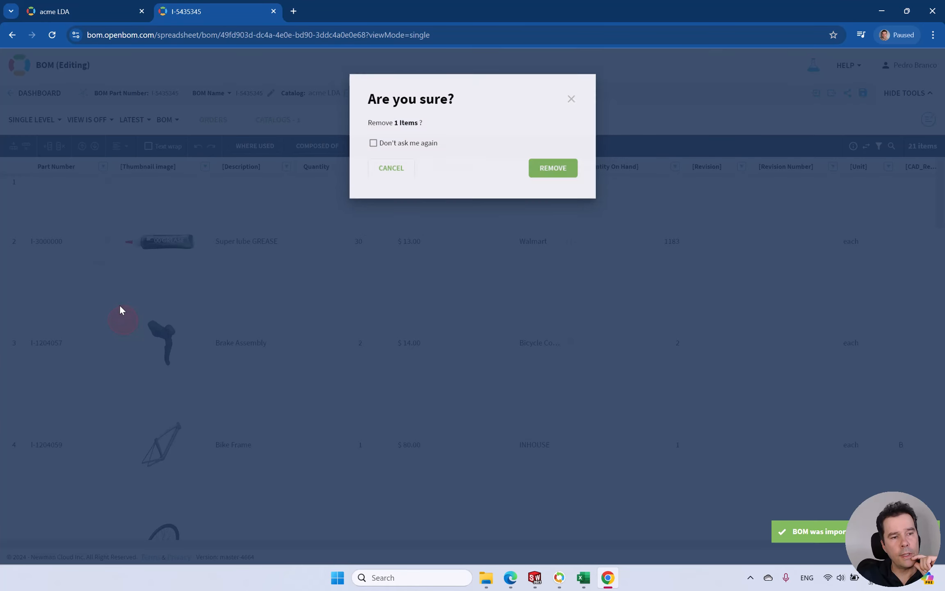
left_click(551, 167)
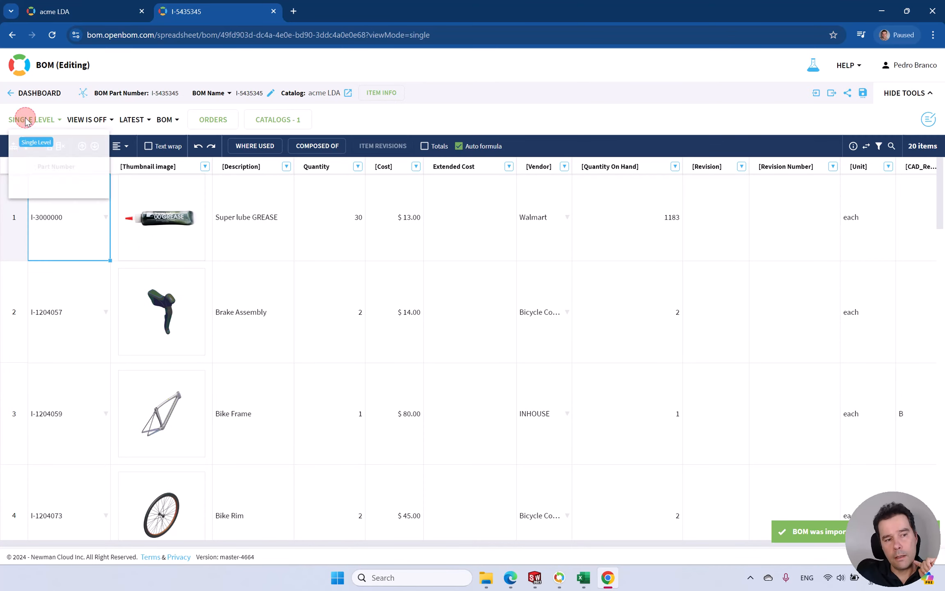
- Switch the BOM to Multi-Level and expand Crank Phantom Sub's row 6 to check its sub-parts 6.1-6.3
left_click(34, 119)
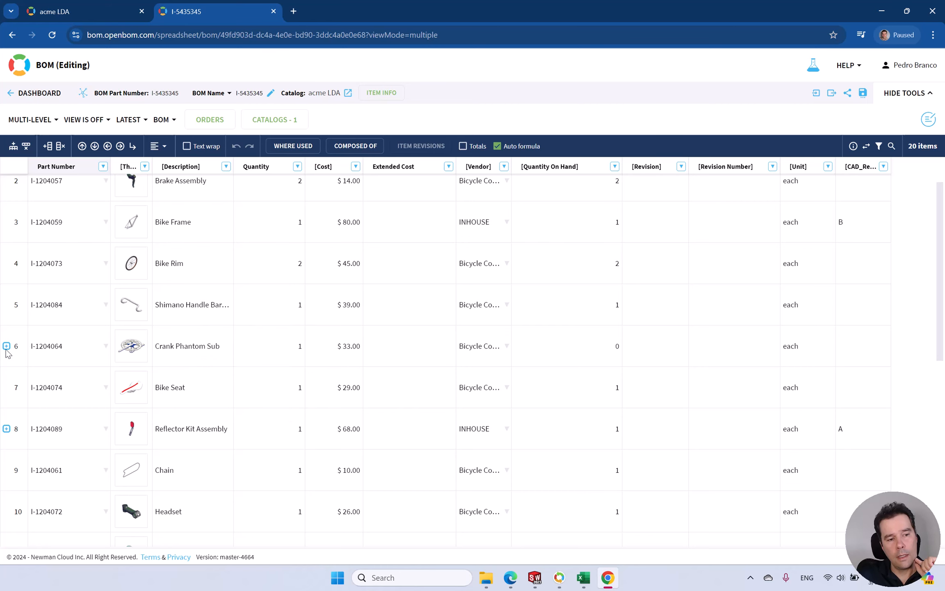
left_click(7, 346)
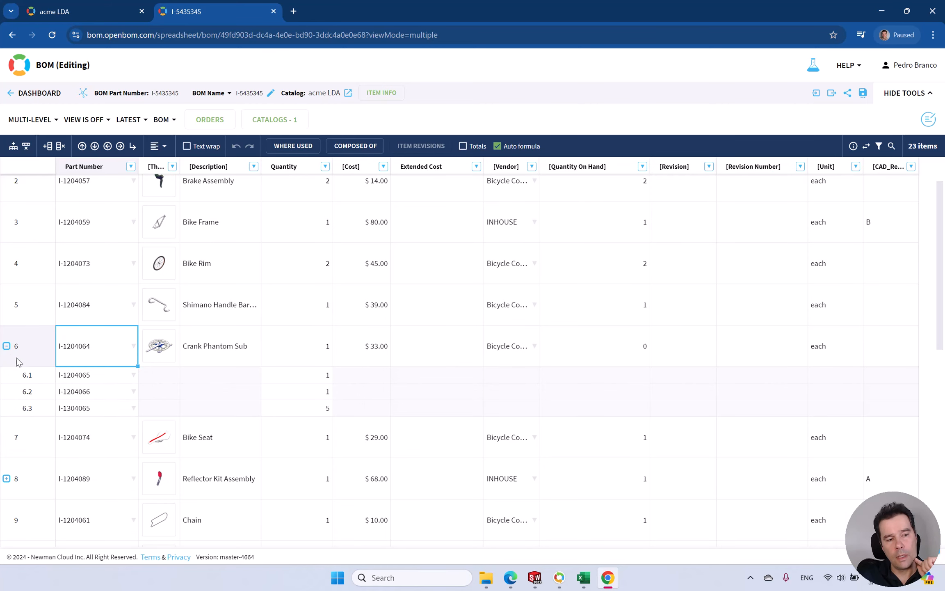
left_click(7, 345)
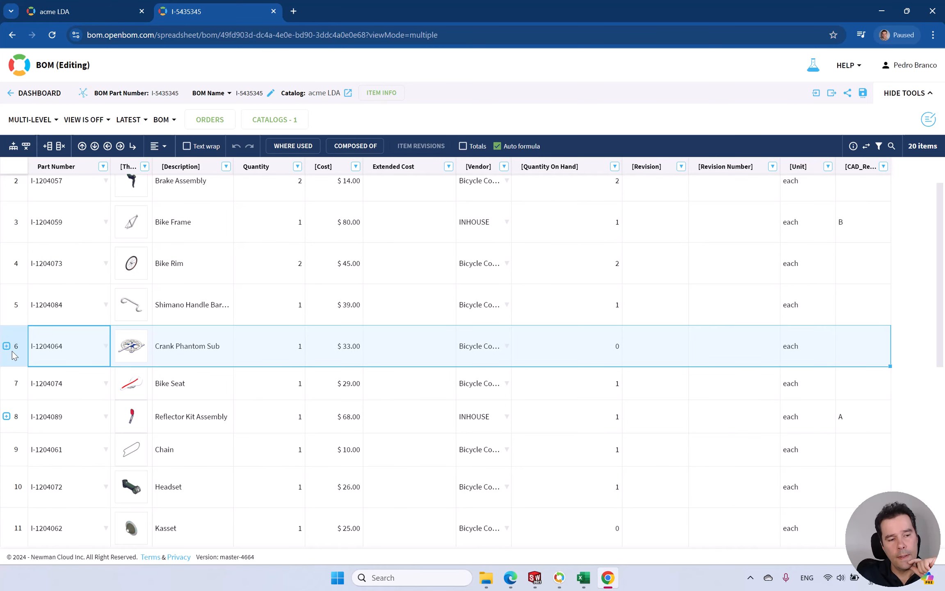
left_click(6, 346)
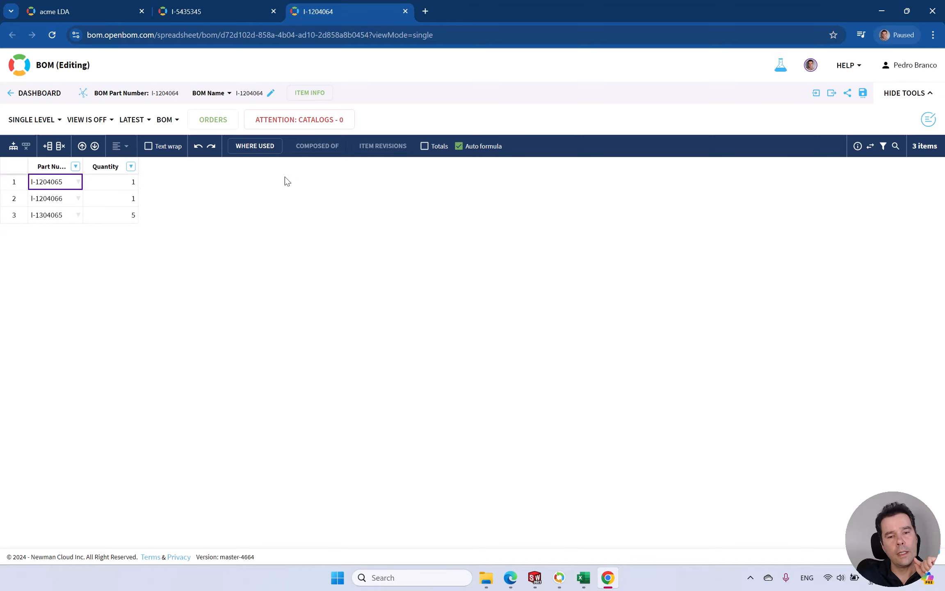
- Assign the acme LDA catalog to the I-1204064 sub-BOM and return to the I-5435345 bike BOM
left_click(299, 119)
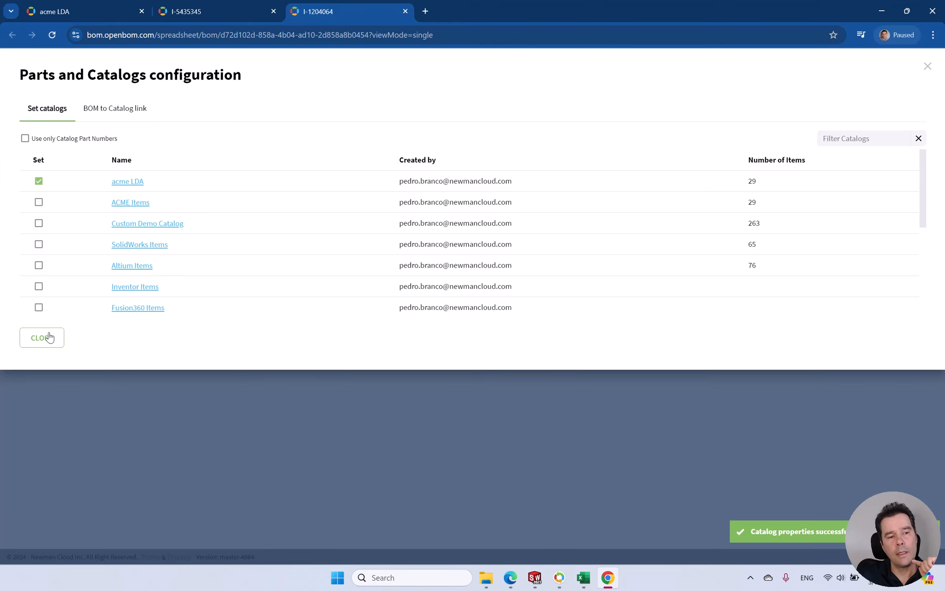
left_click(41, 337)
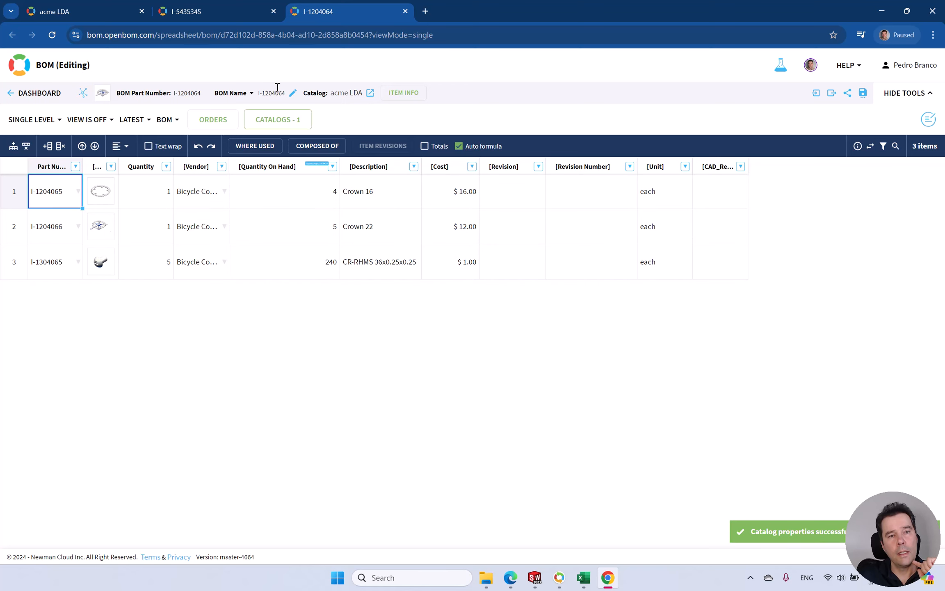
left_click(214, 12)
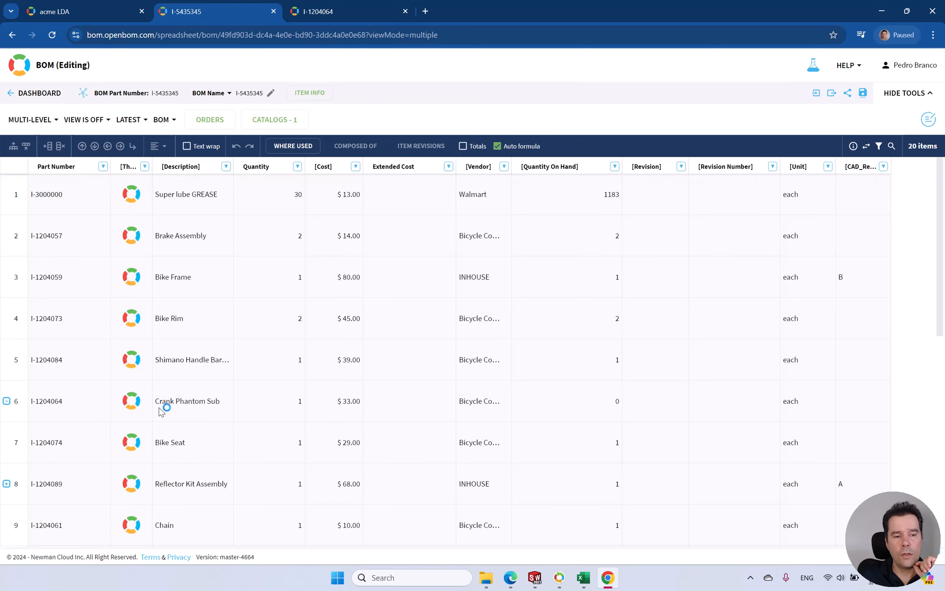
- Refresh the bike BOM to show 23 items with nested sub-parts, then go to Design via the Dashboard
left_click(6, 402)
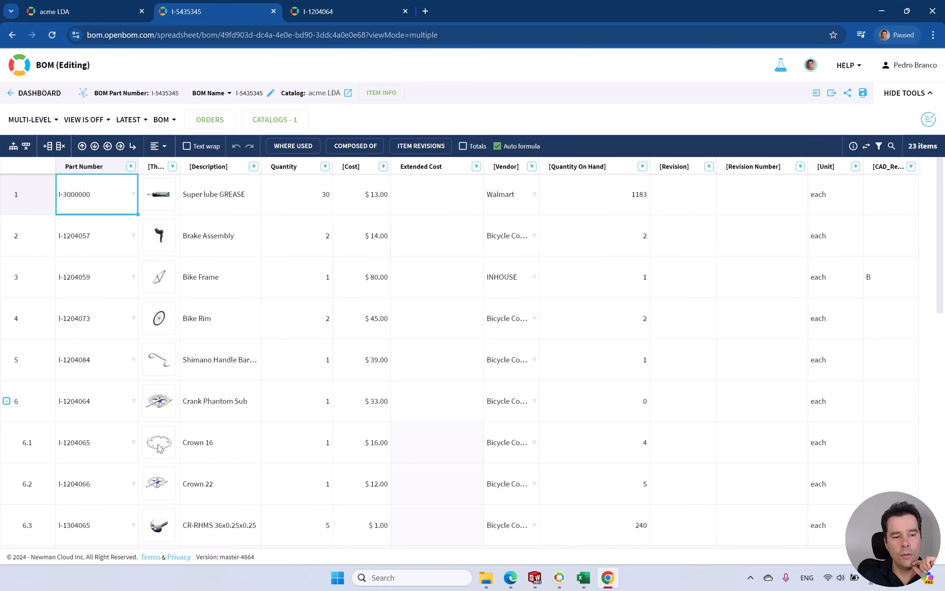
mouse_move(226, 329)
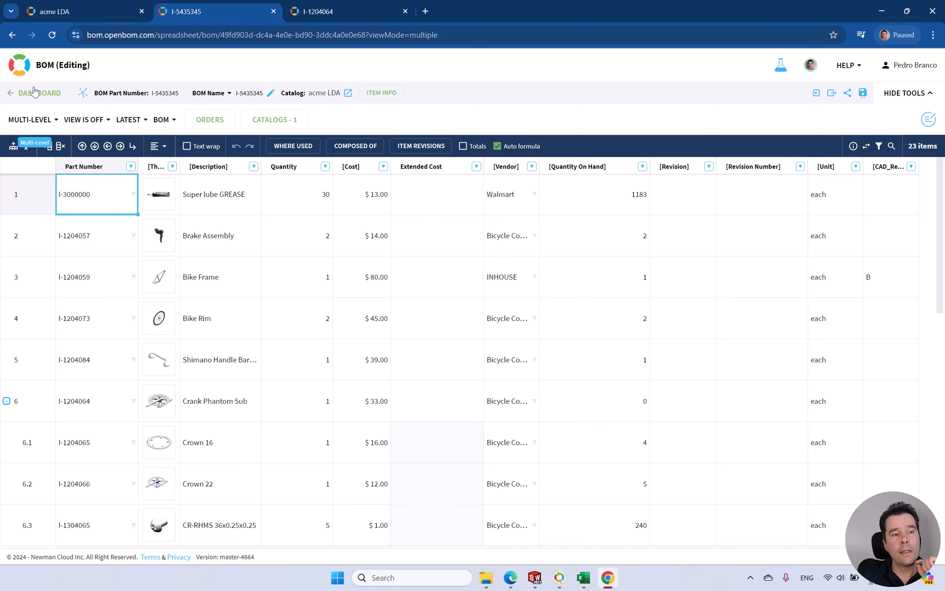
left_click(34, 93)
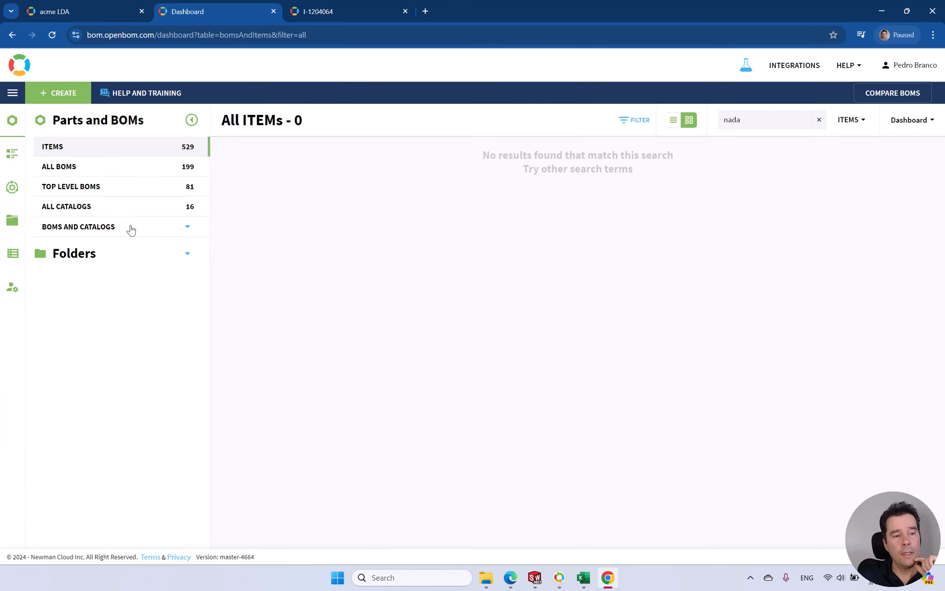
mouse_move(13, 220)
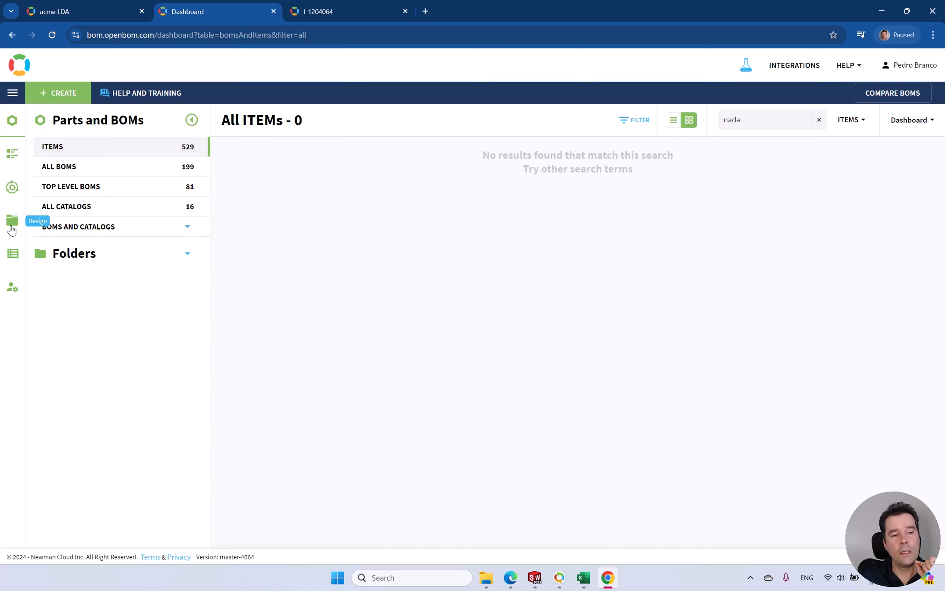
left_click(13, 221)
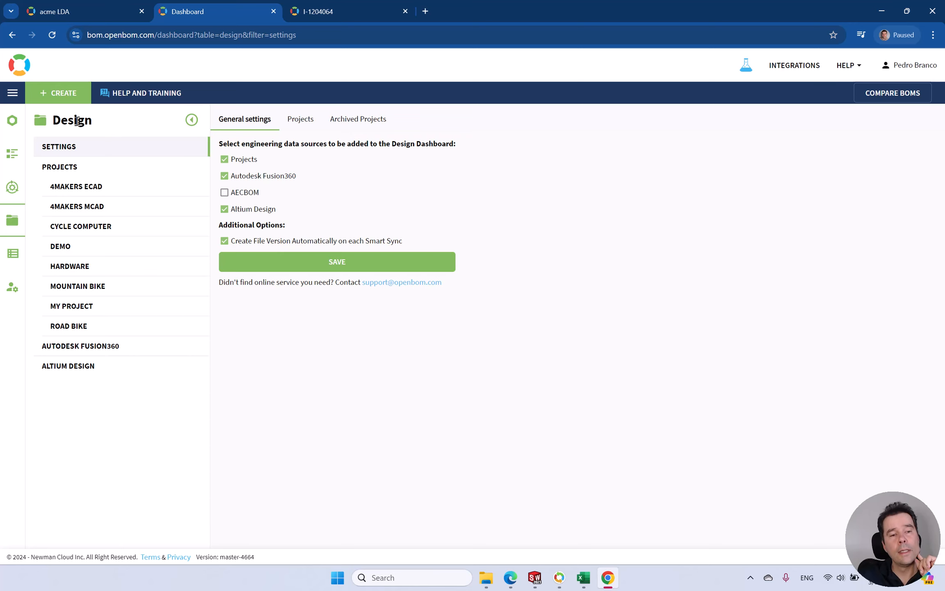
- Create a new design project named Legacy from the Projects list
left_click(300, 119)
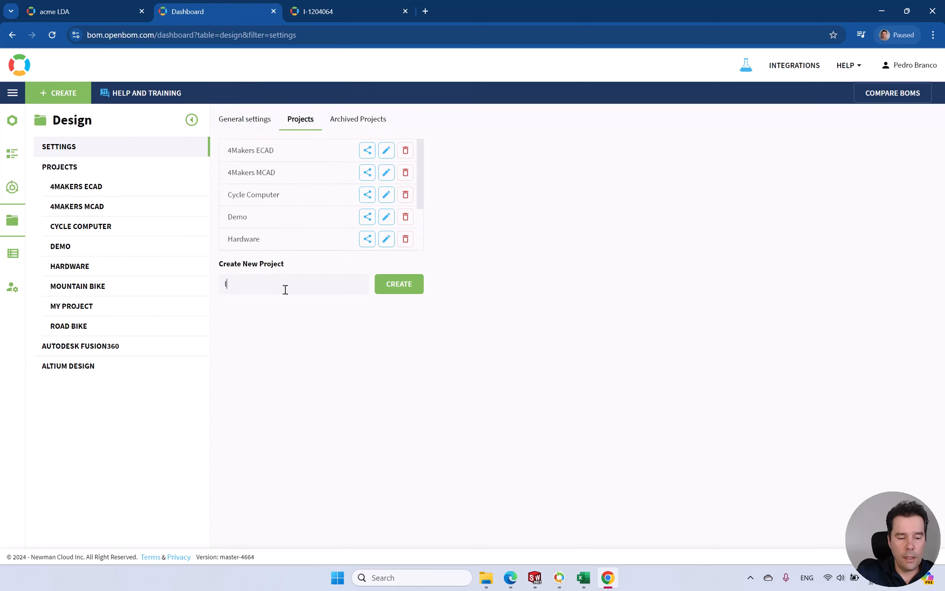
type("lEGACY")
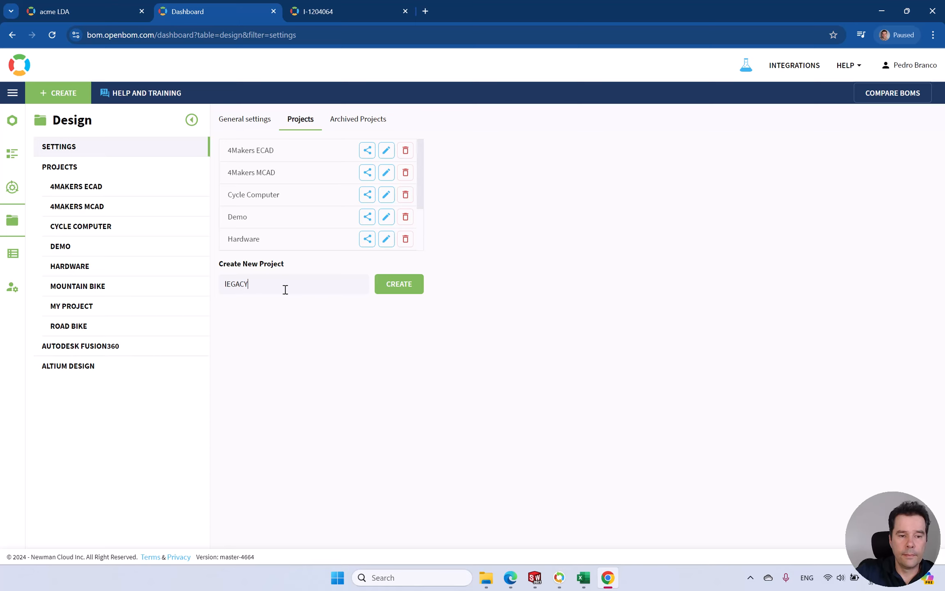
key("capslock")
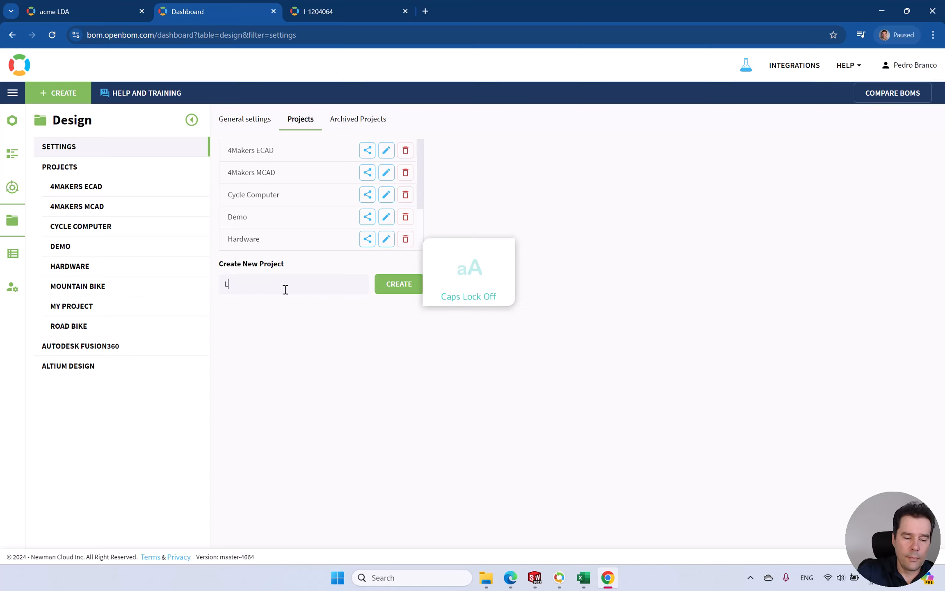
type("egacy")
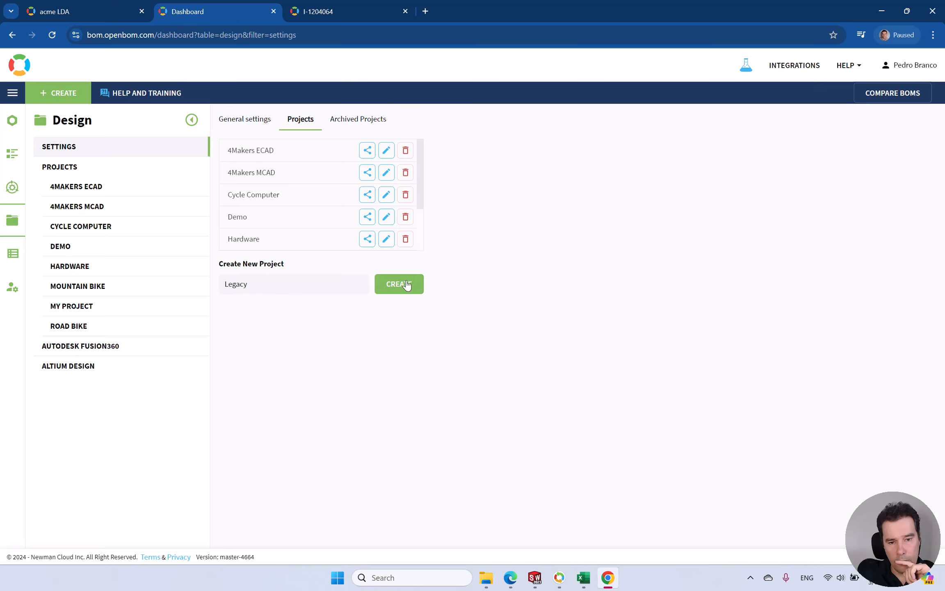
left_click(399, 284)
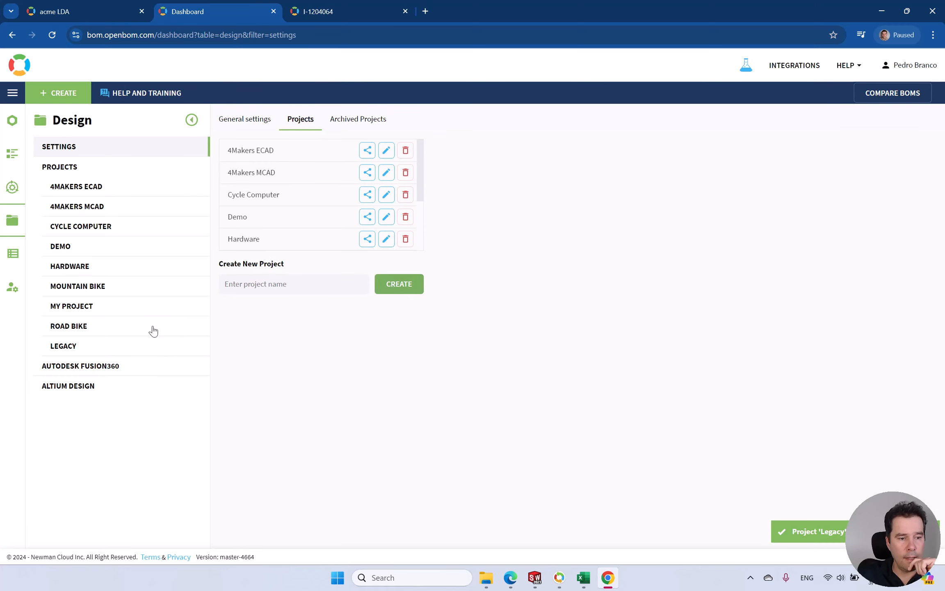
key("alt+tab")
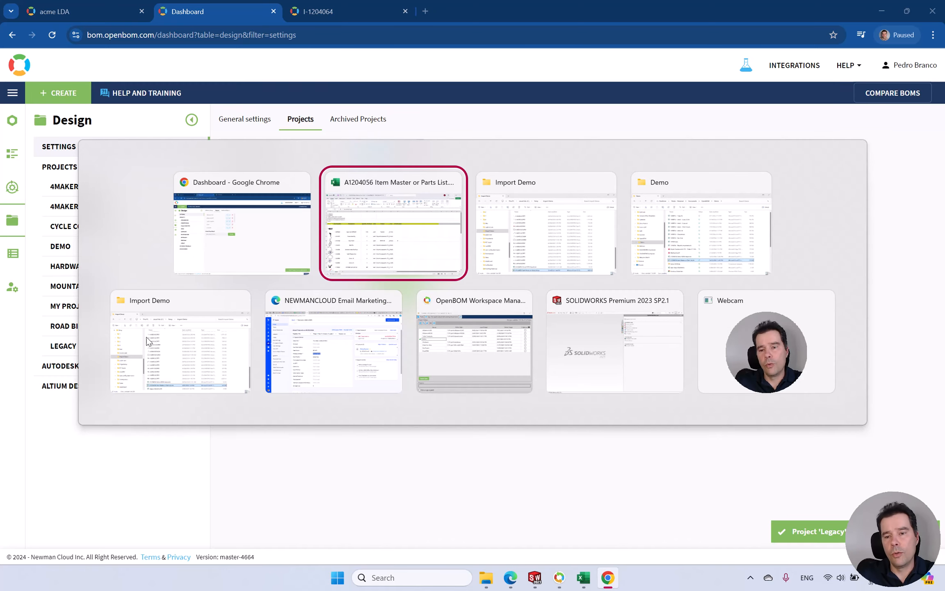
- In Workspace Manager set Legacy's folder path to C:\Temp\Import Demo
left_click(473, 340)
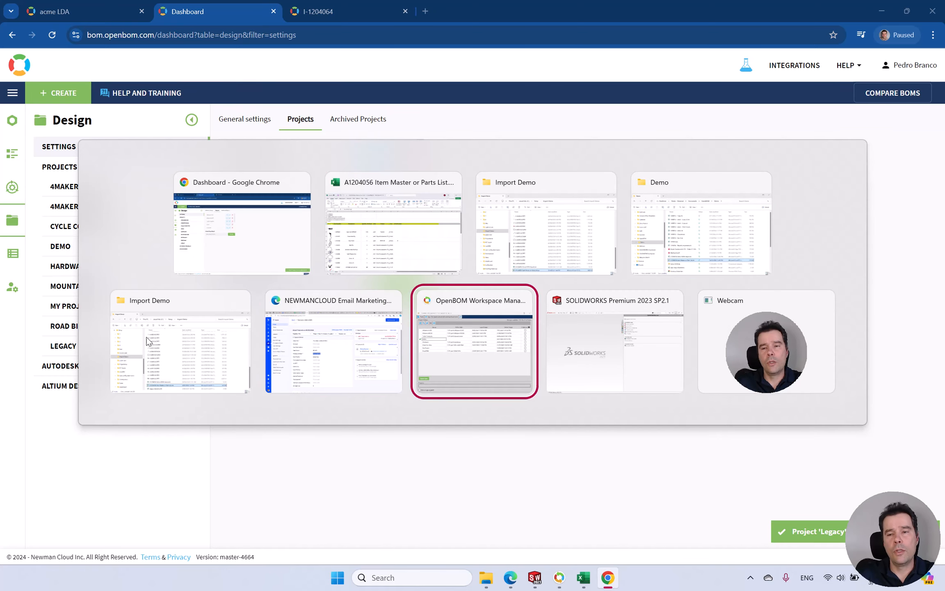
left_click(474, 342)
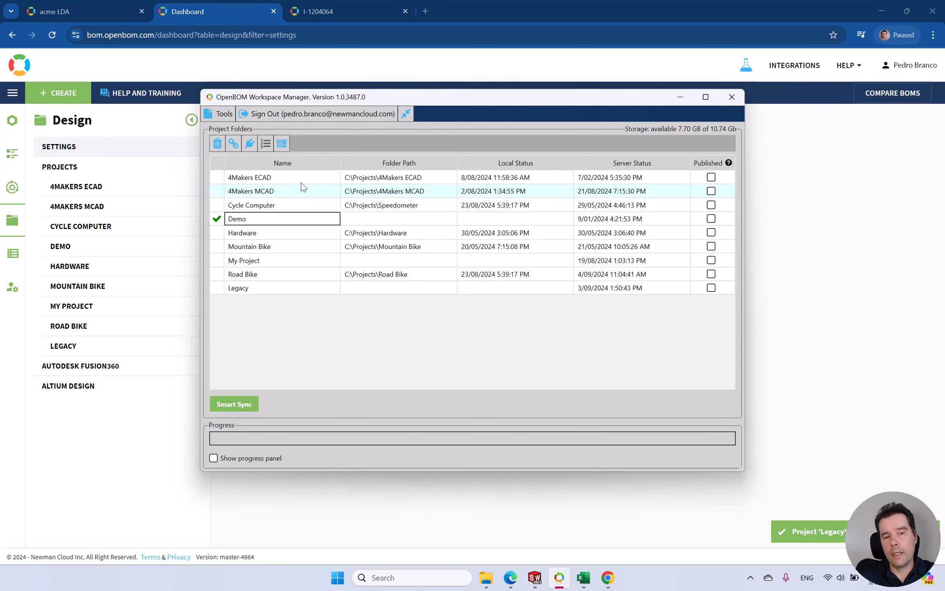
left_click(282, 287)
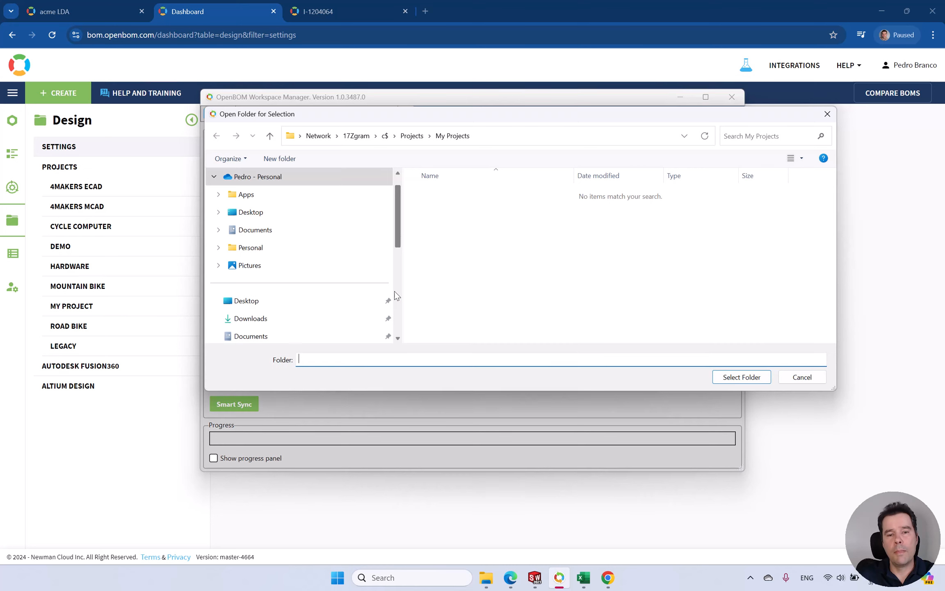
left_click(257, 283)
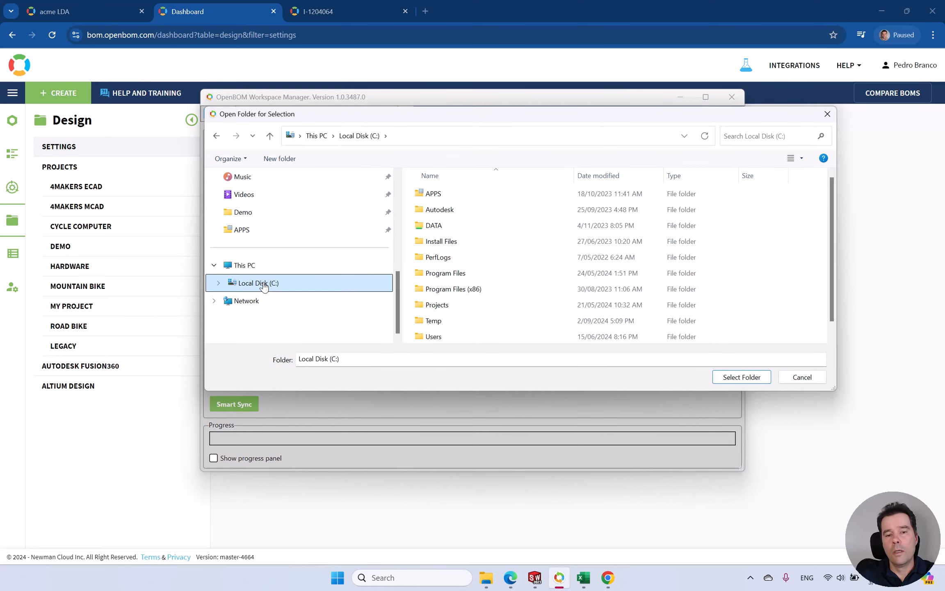
scroll("down", 3)
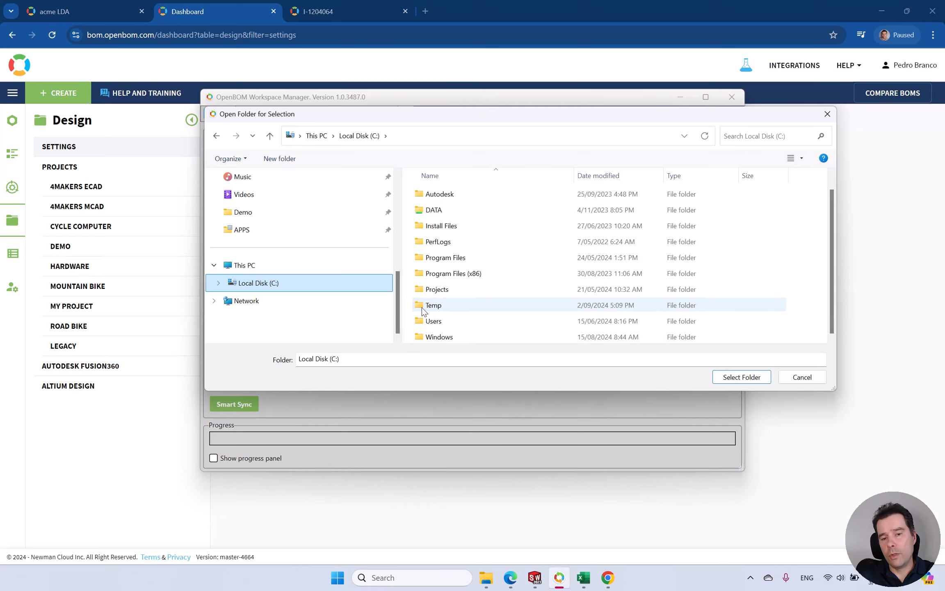
double_click(433, 304)
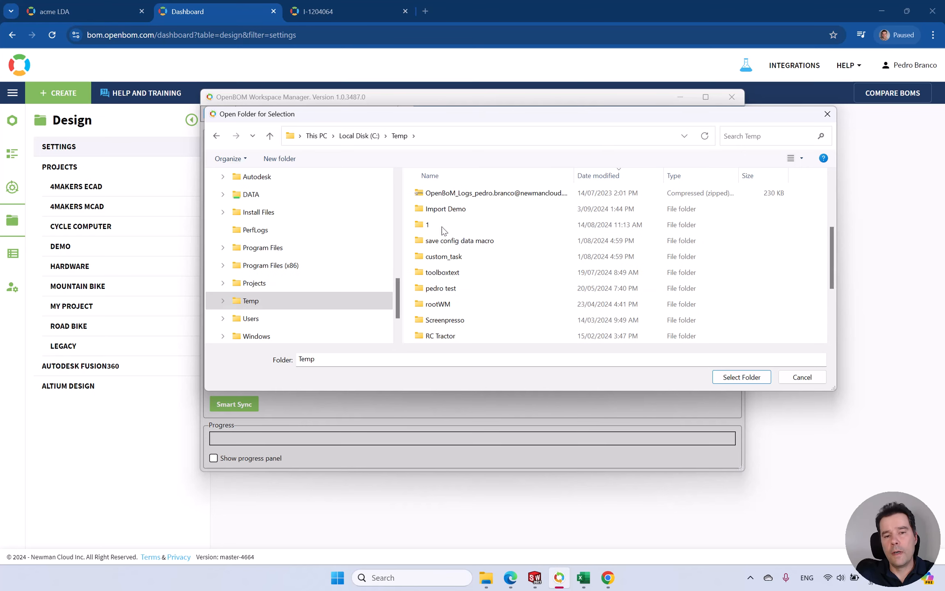
left_click(741, 377)
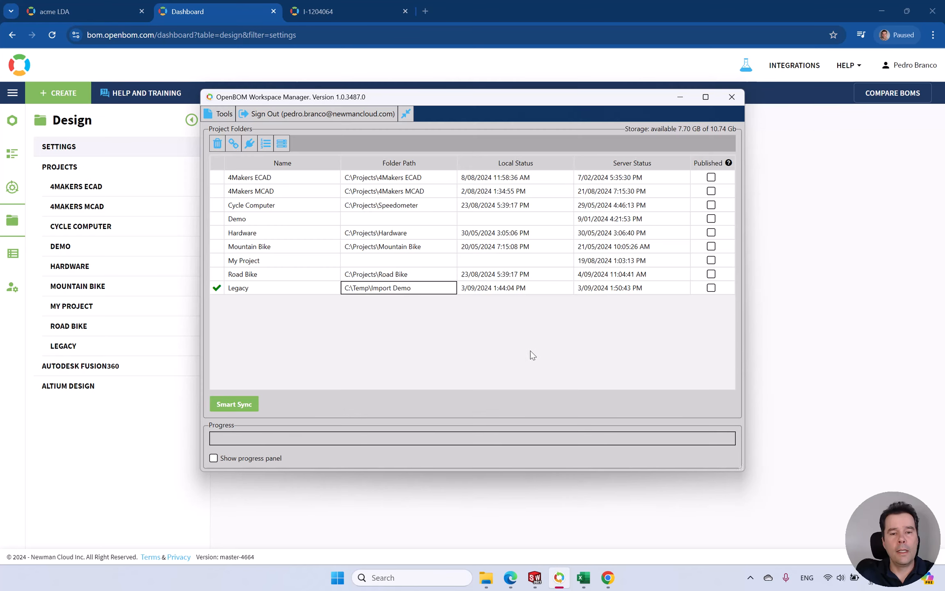
- Smart Sync the Legacy folder to 100% and minimize Workspace Manager
left_click(233, 403)
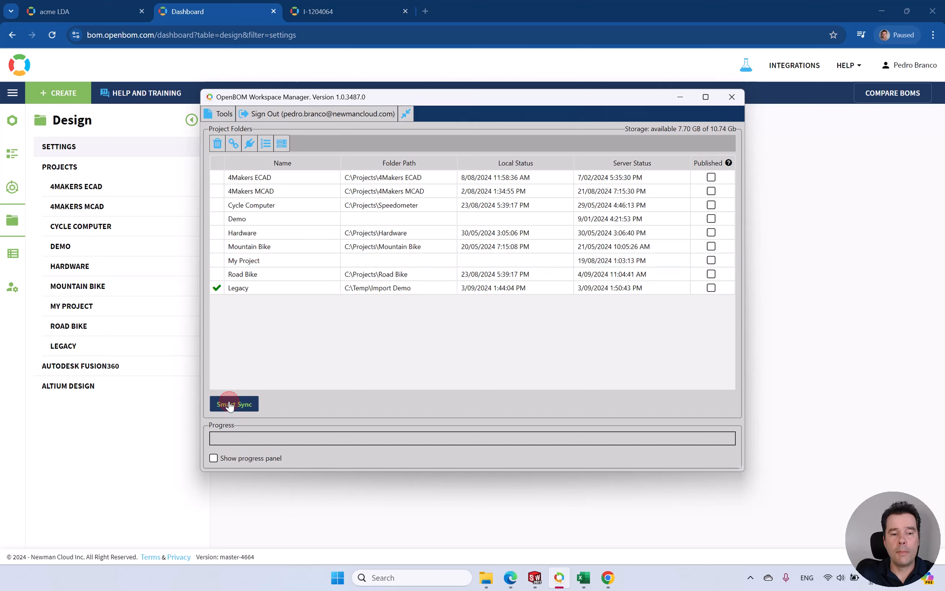
left_click(234, 403)
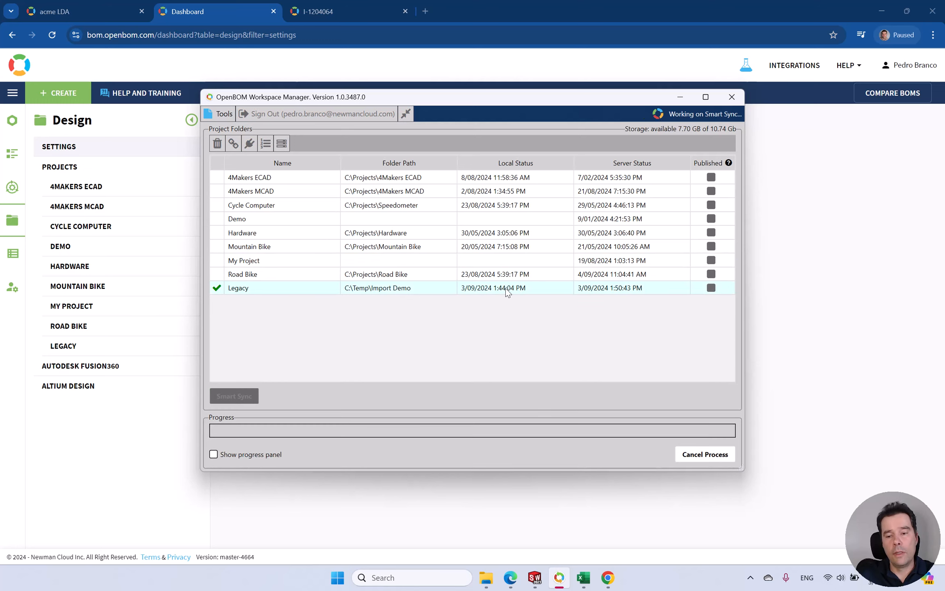
mouse_move(456, 382)
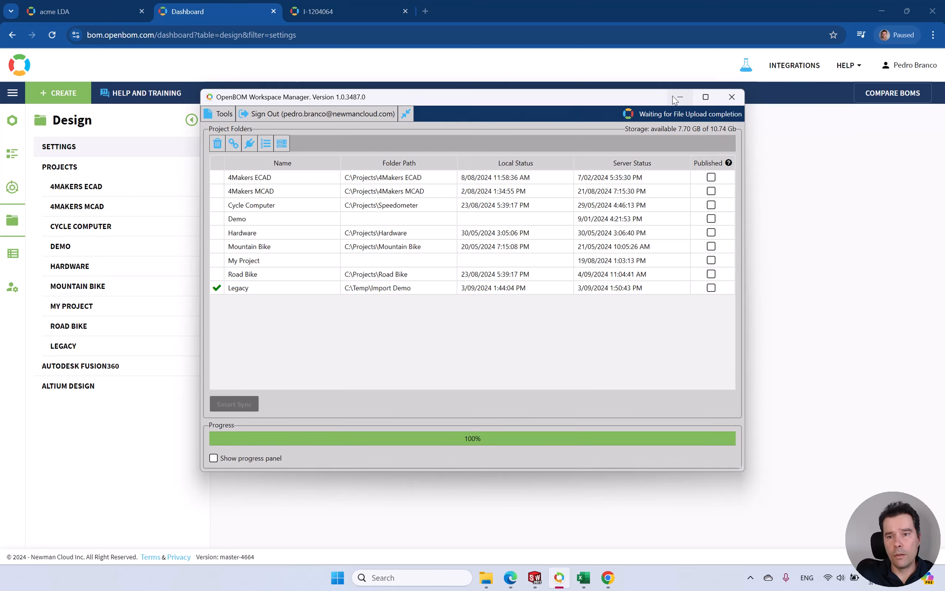
left_click(732, 97)
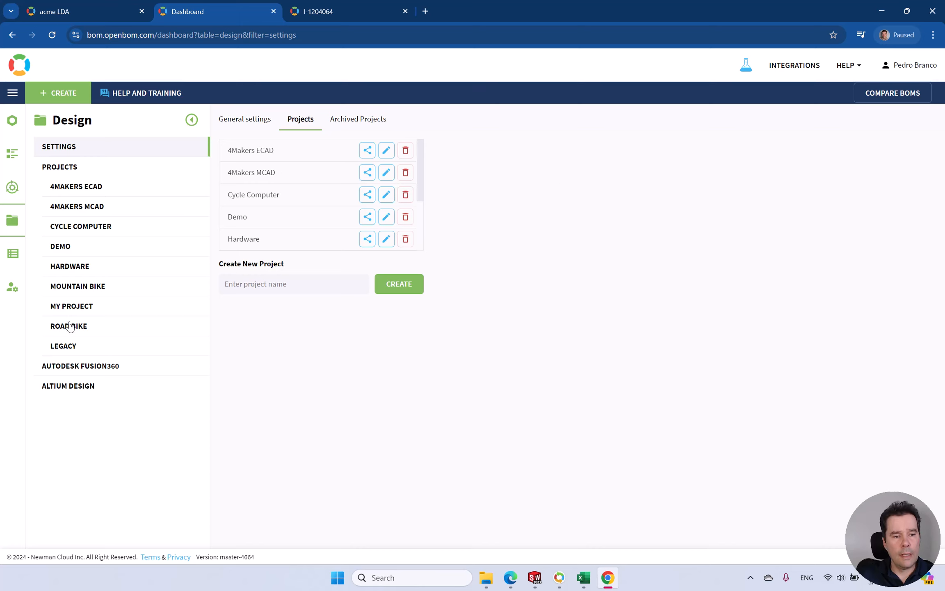
- Open the Legacy project to load its table of 47 synced files
left_click(63, 345)
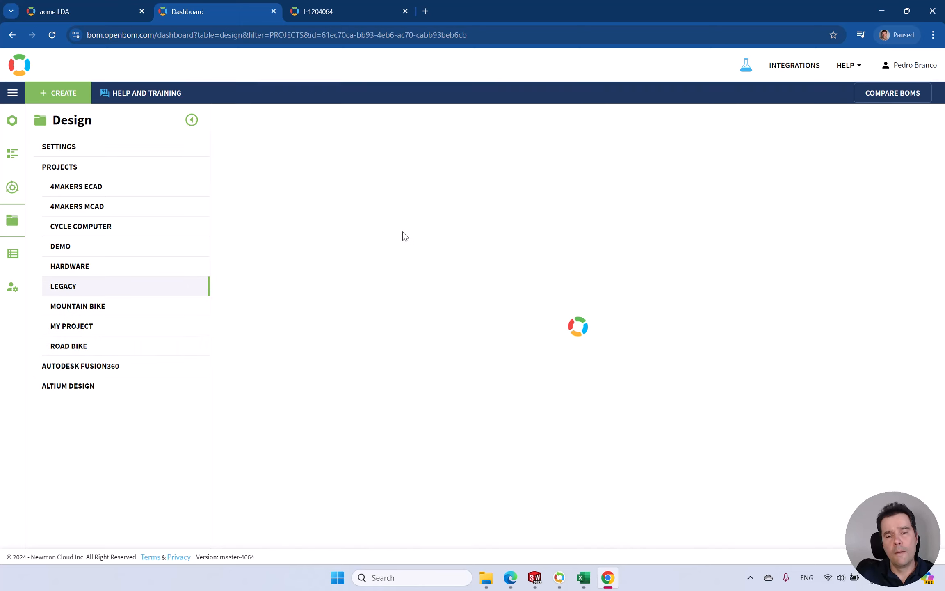
left_click(63, 286)
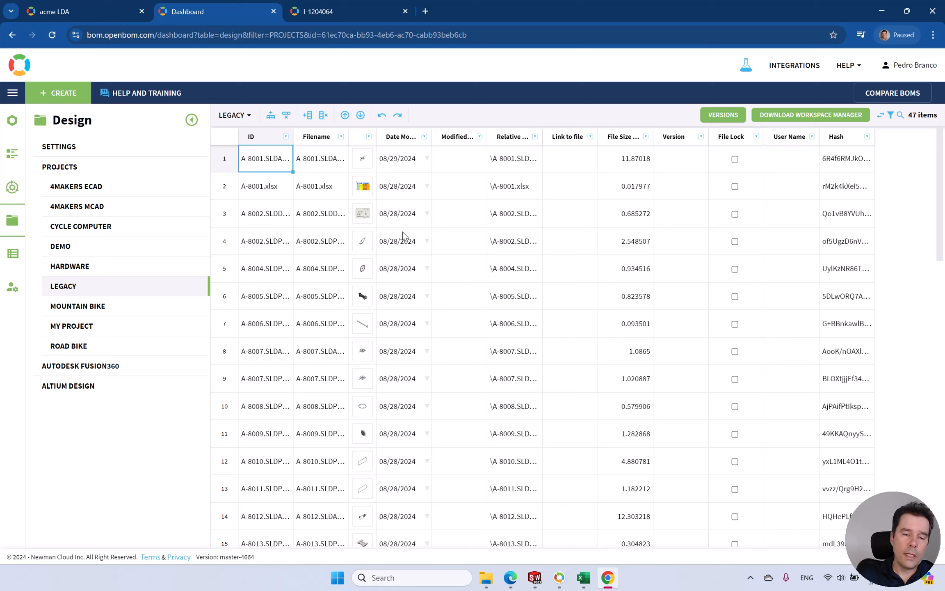
mouse_move(396, 234)
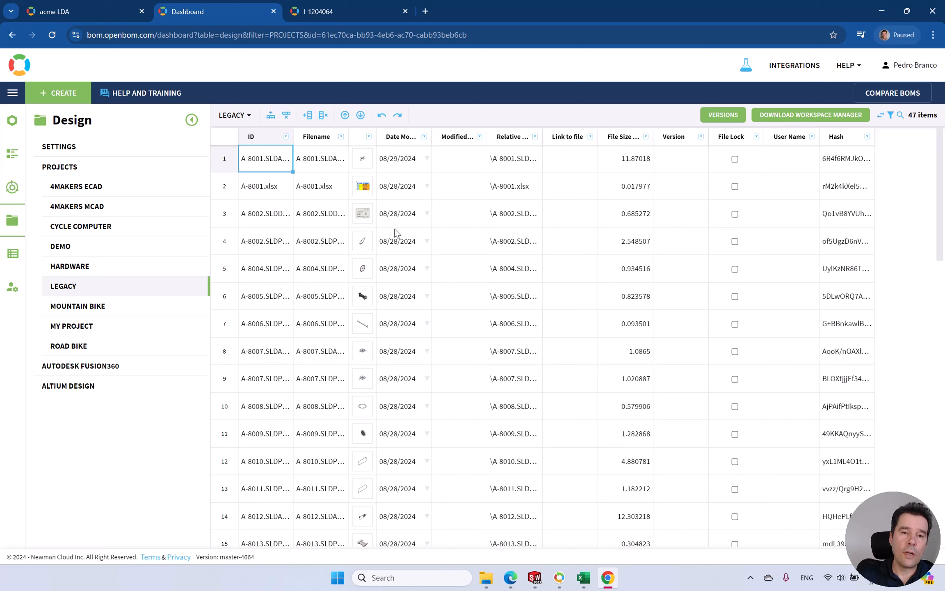